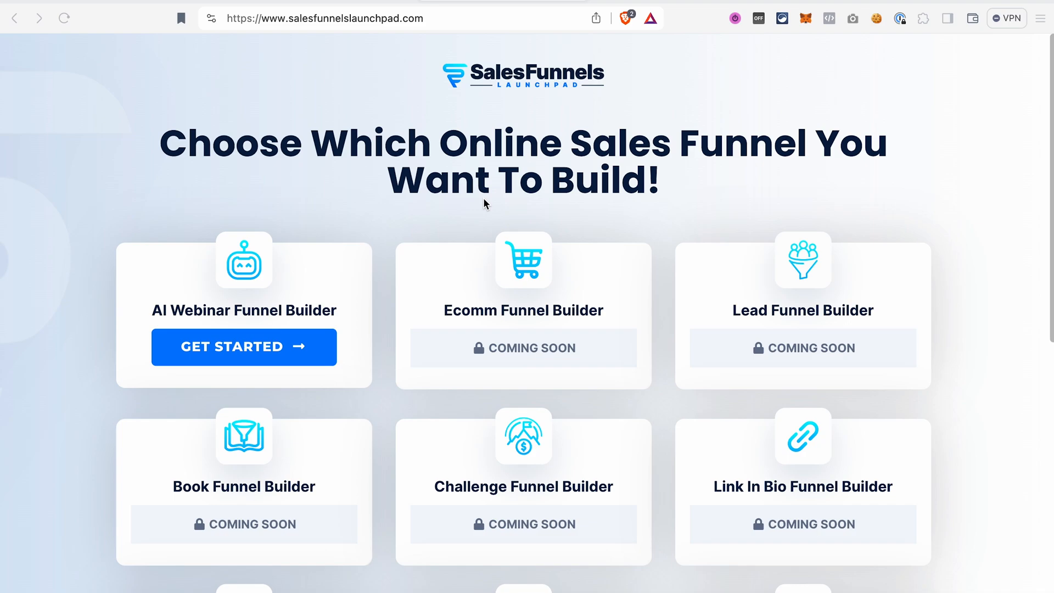
mouse_move(354, 175)
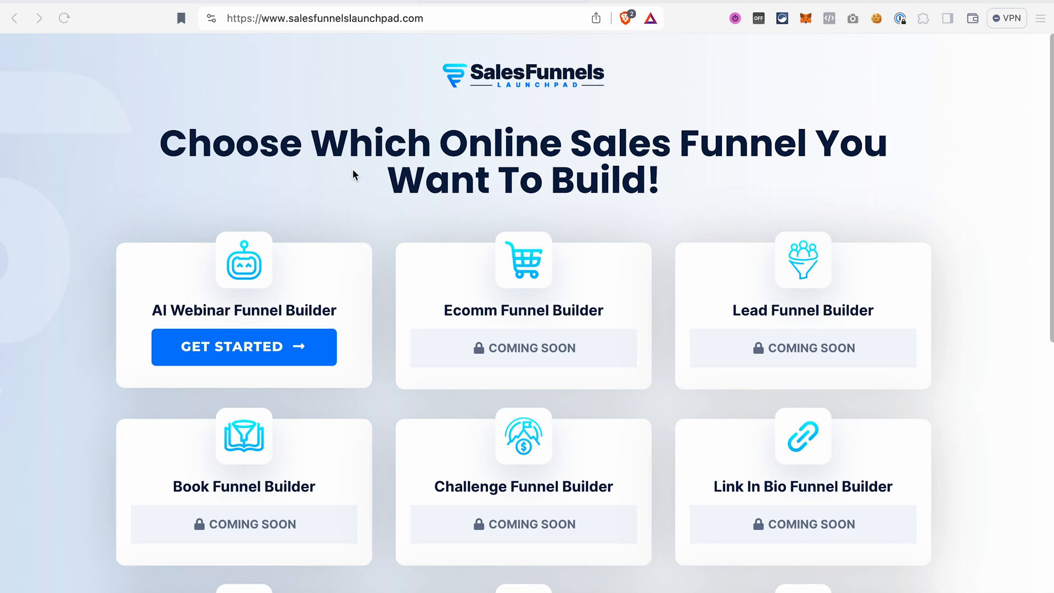
mouse_move(417, 138)
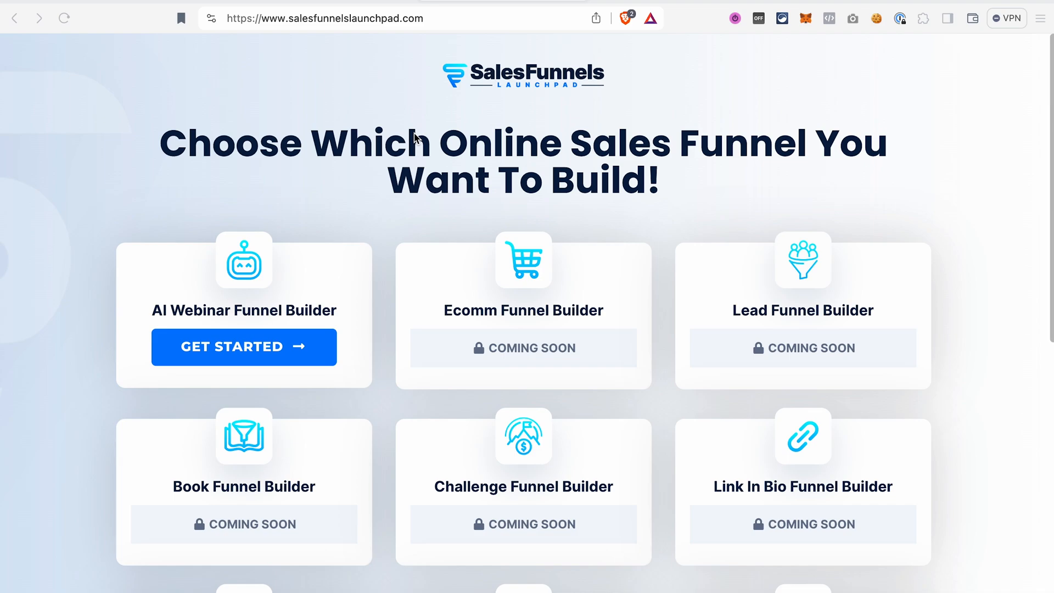
mouse_move(292, 254)
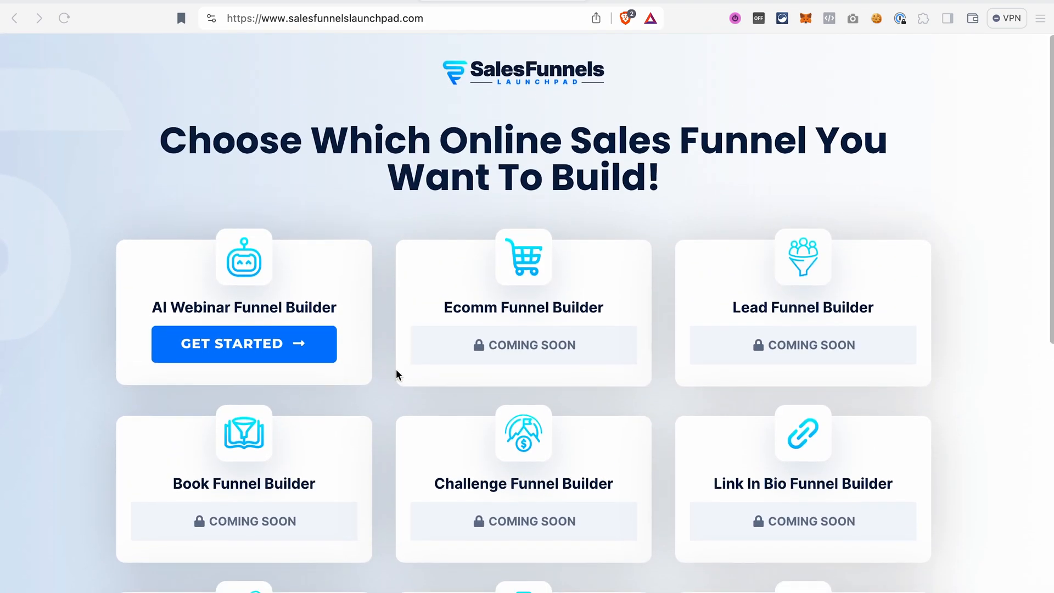
Start the AI Webinar Funnel Builder from its Launchpad card, reaching the free account signup form
scroll(down, 3)
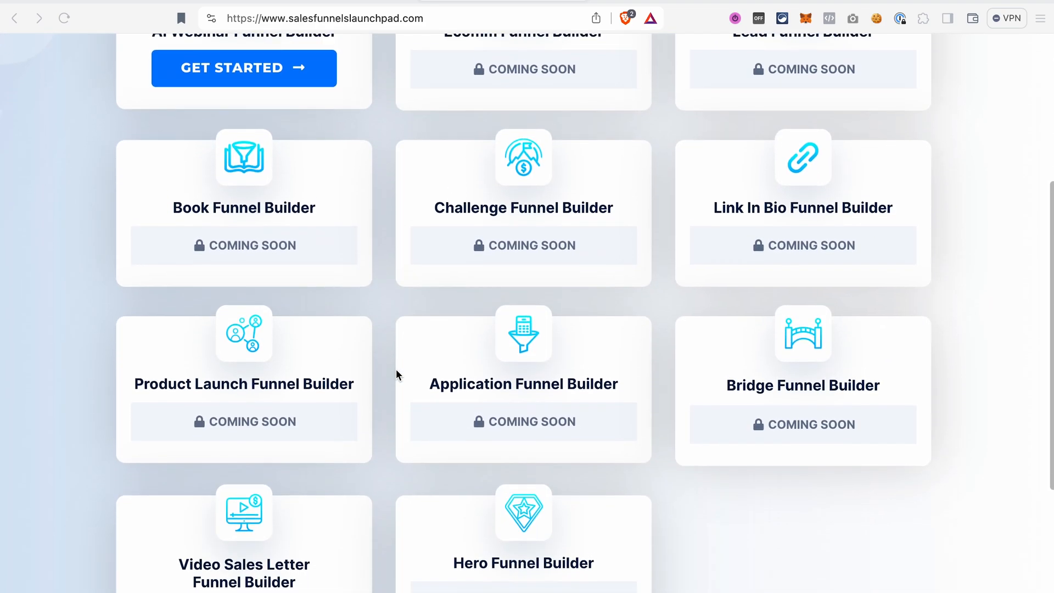
scroll(up, 3)
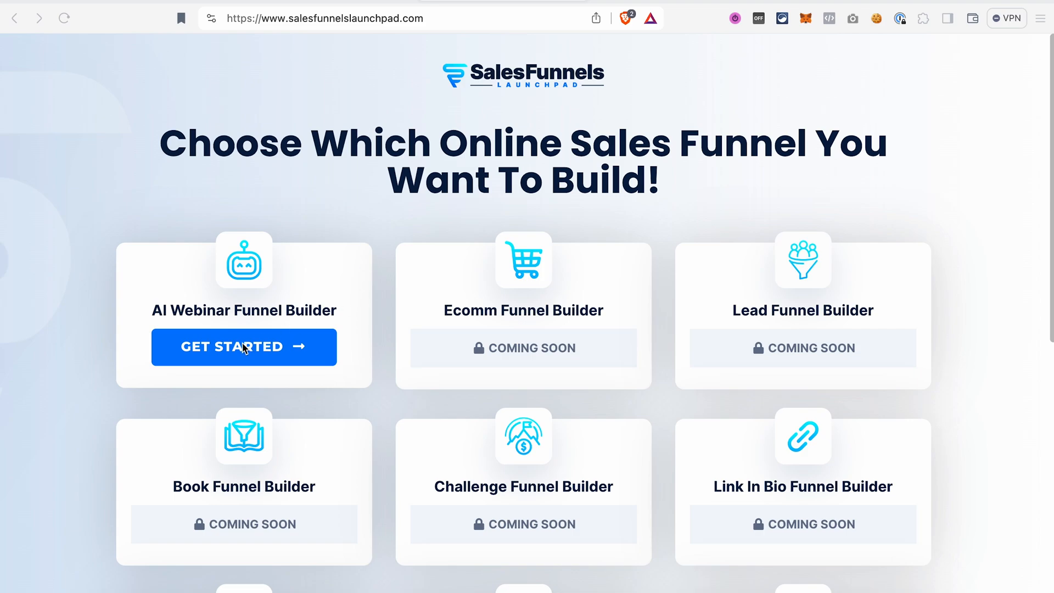
click(244, 347)
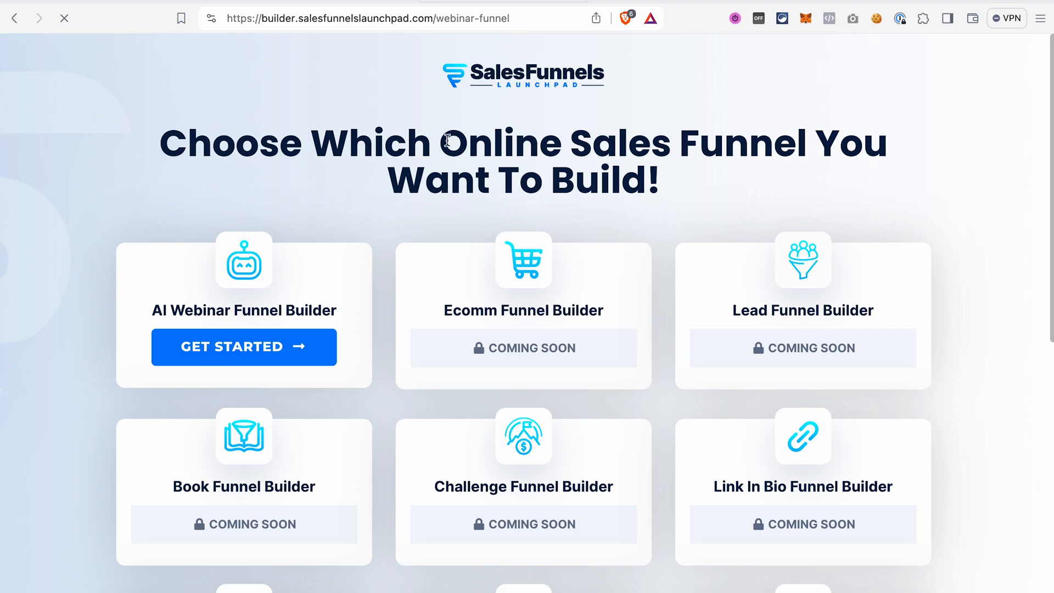
click(244, 346)
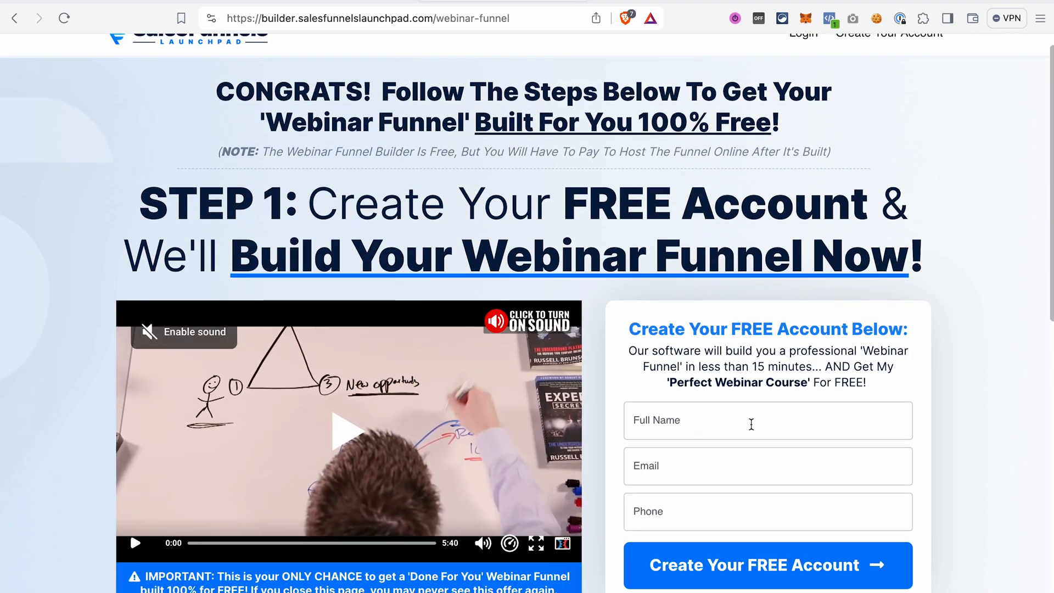
scroll(down, 3)
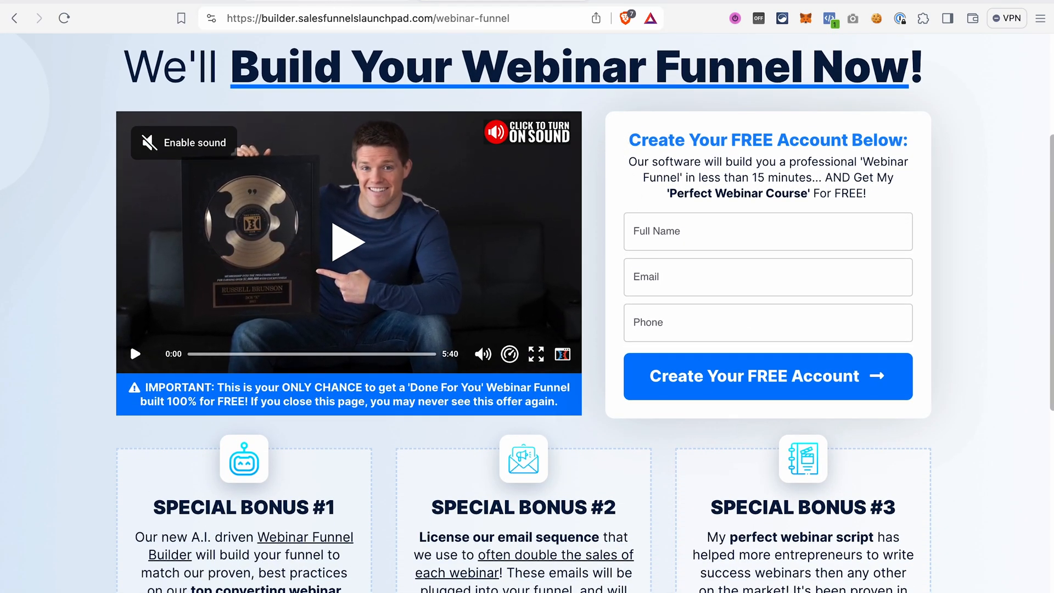
Create the free account and scroll down through the Create Your Own Webinar Funnel steps
click(767, 375)
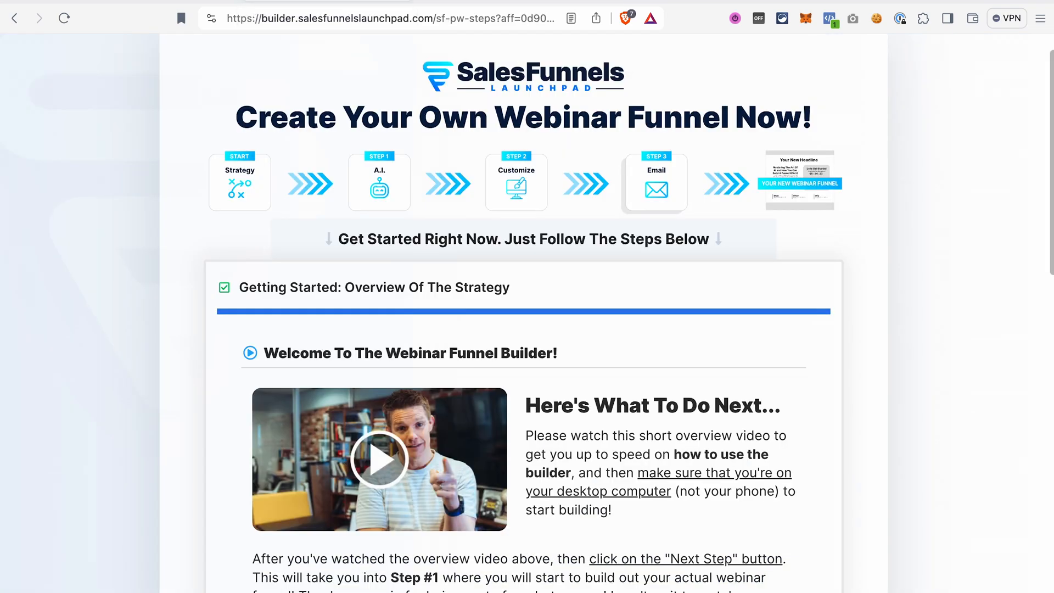
scroll(down, 3)
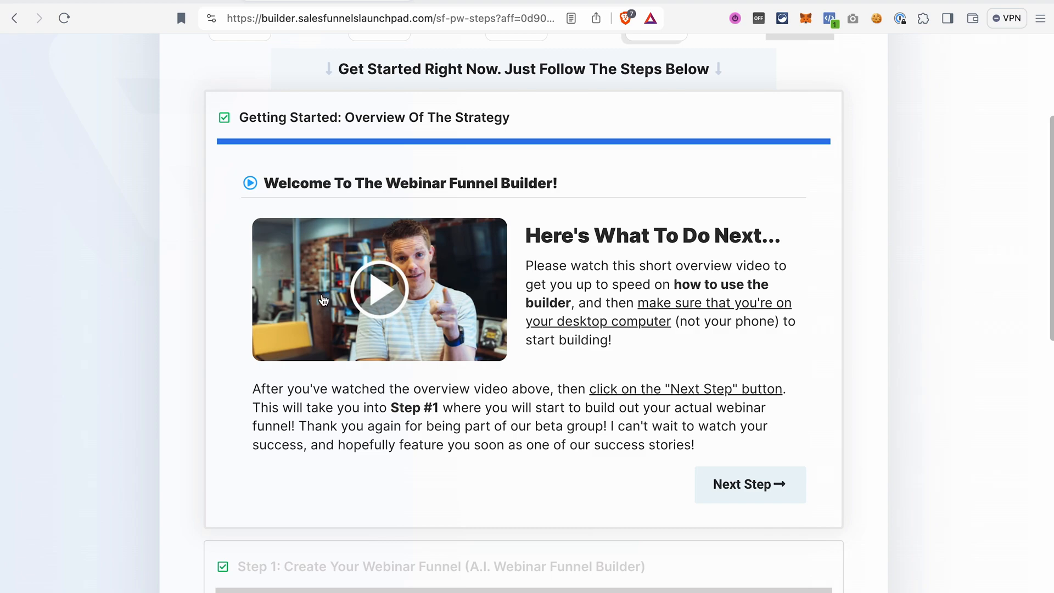
mouse_move(674, 401)
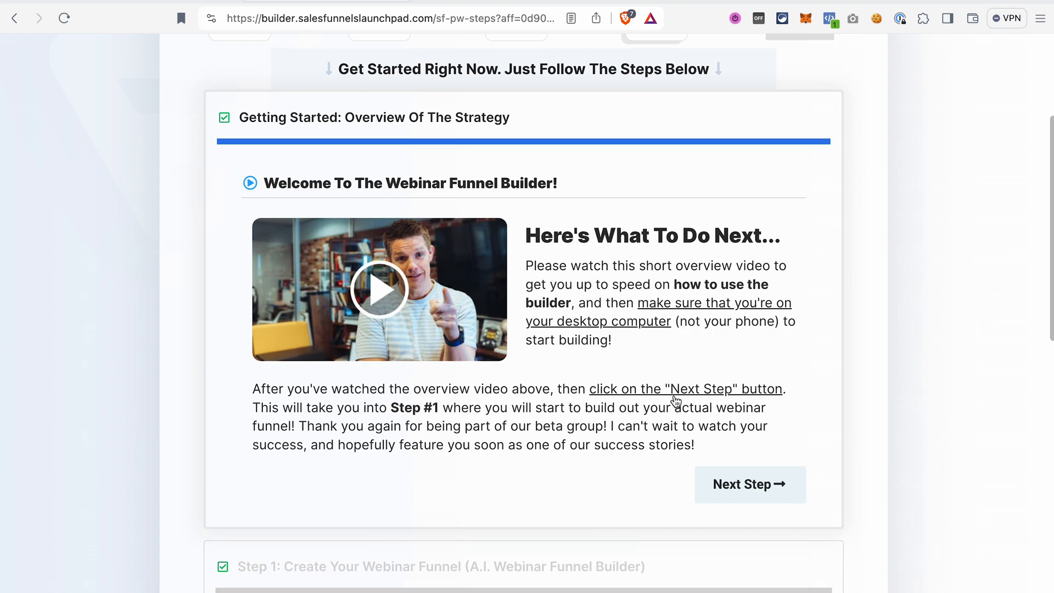
scroll(down, 3)
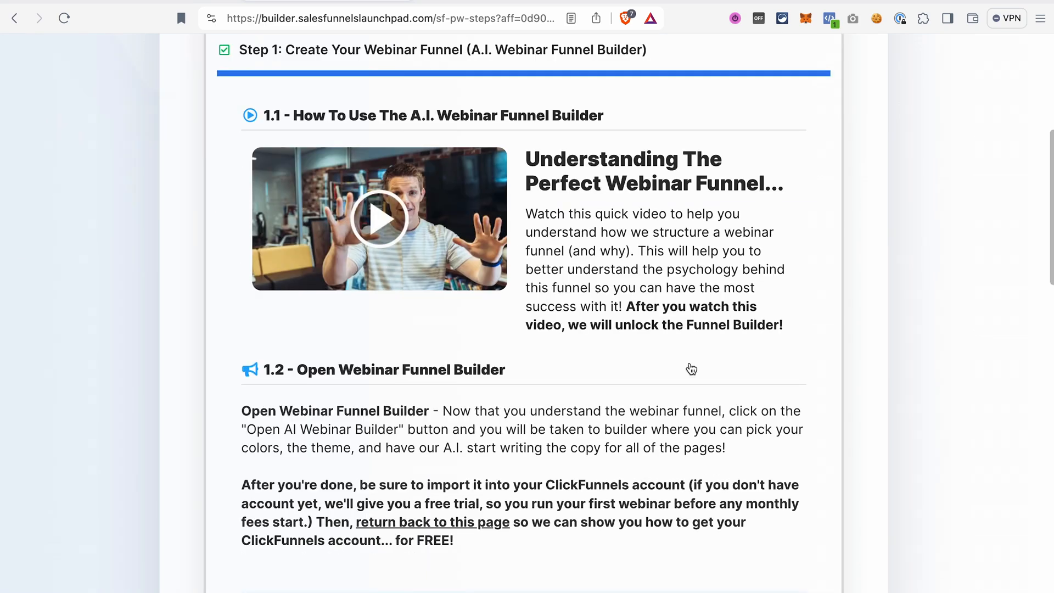
scroll(down, 3)
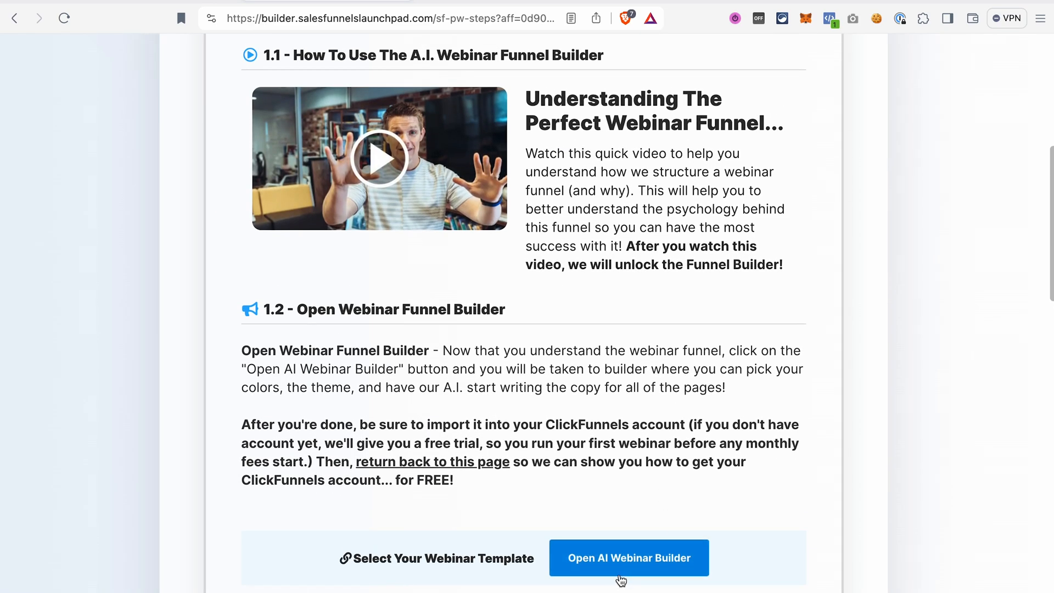
scroll(down, 3)
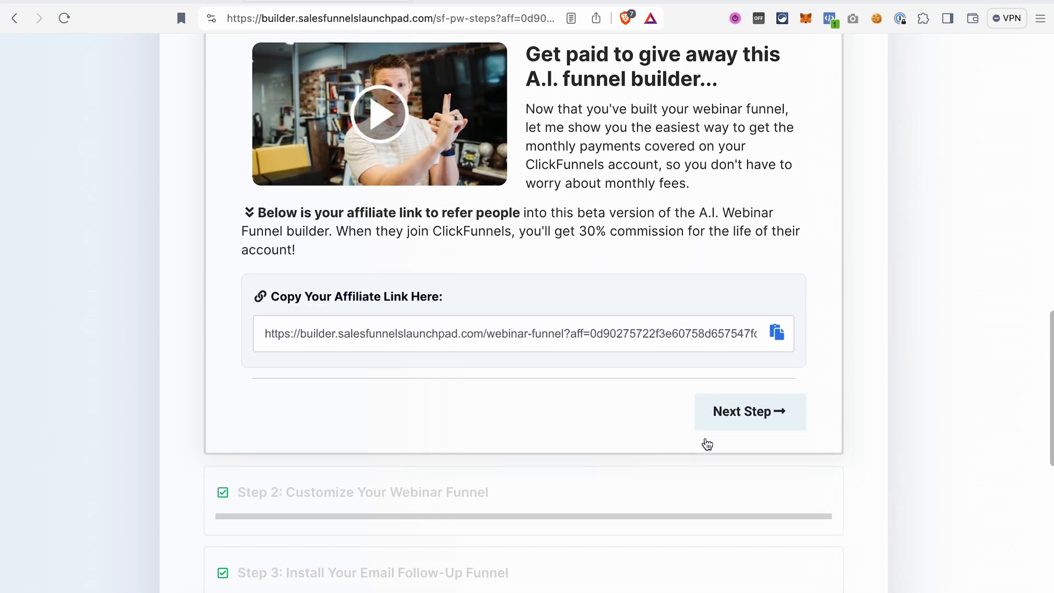
Scroll back up and down the walkthrough steps, leaving the Order Form training video playing
scroll(down, 3)
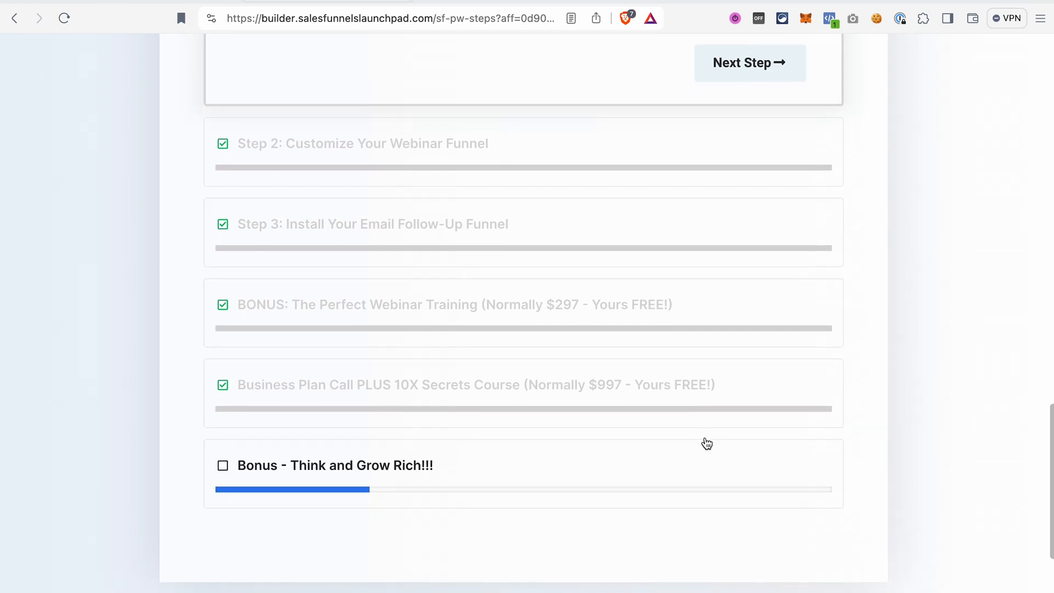
scroll(up, 3)
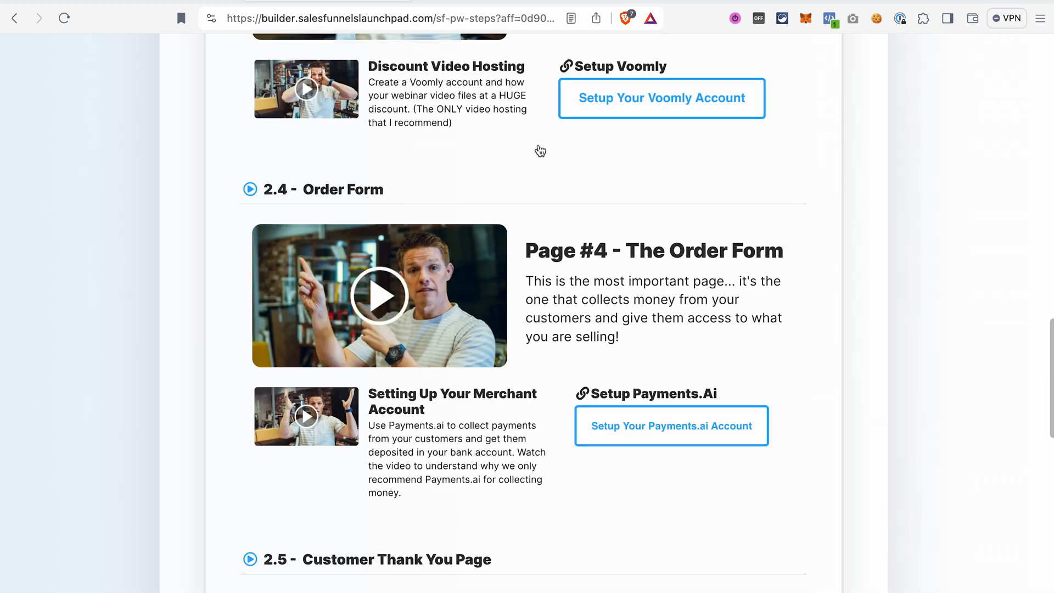
scroll(up, 3)
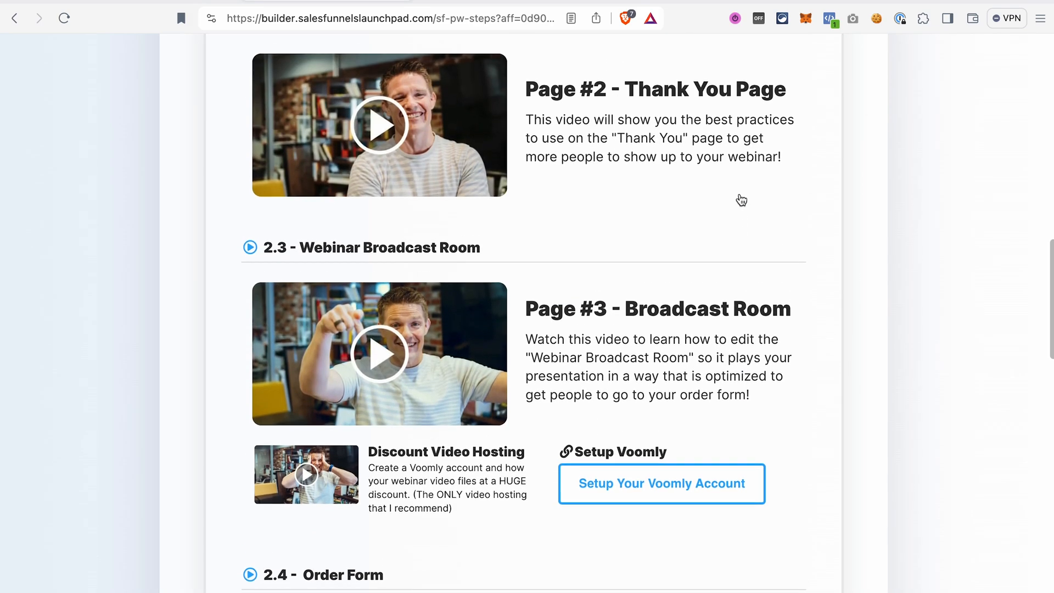
scroll(up, 3)
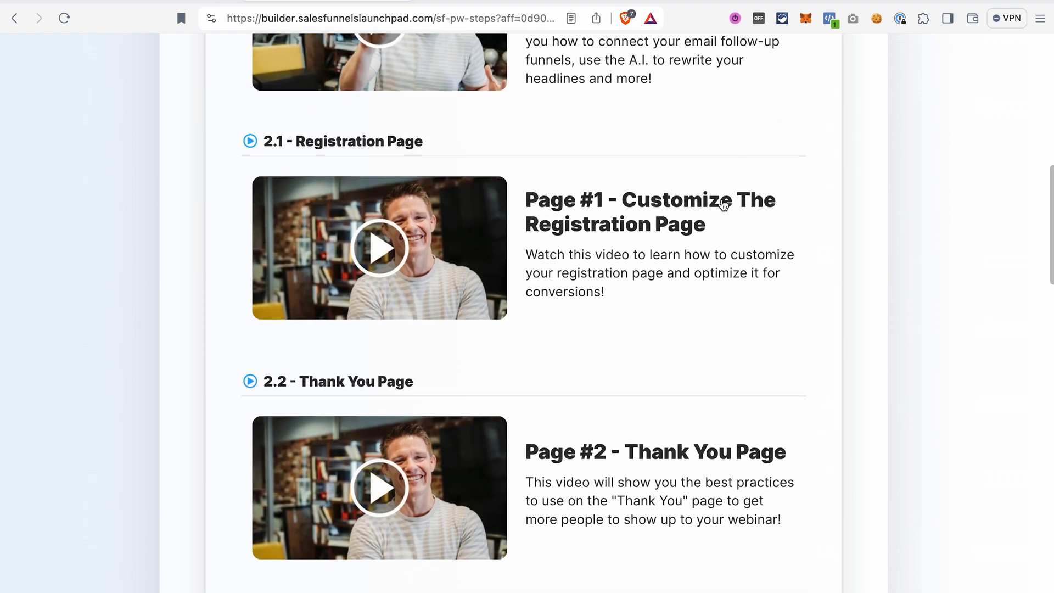
scroll(down, 3)
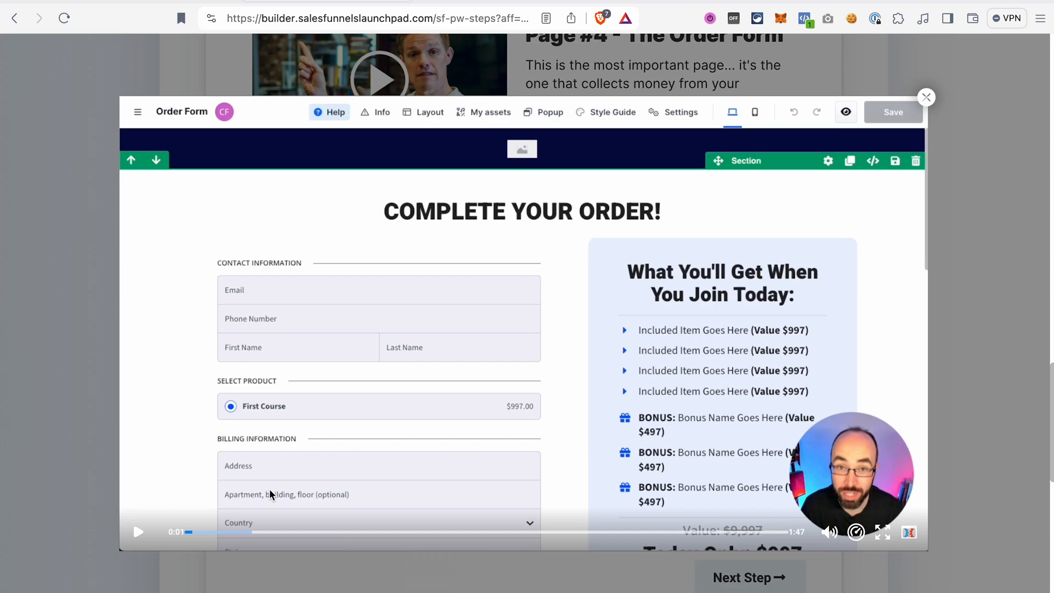
mouse_move(681, 351)
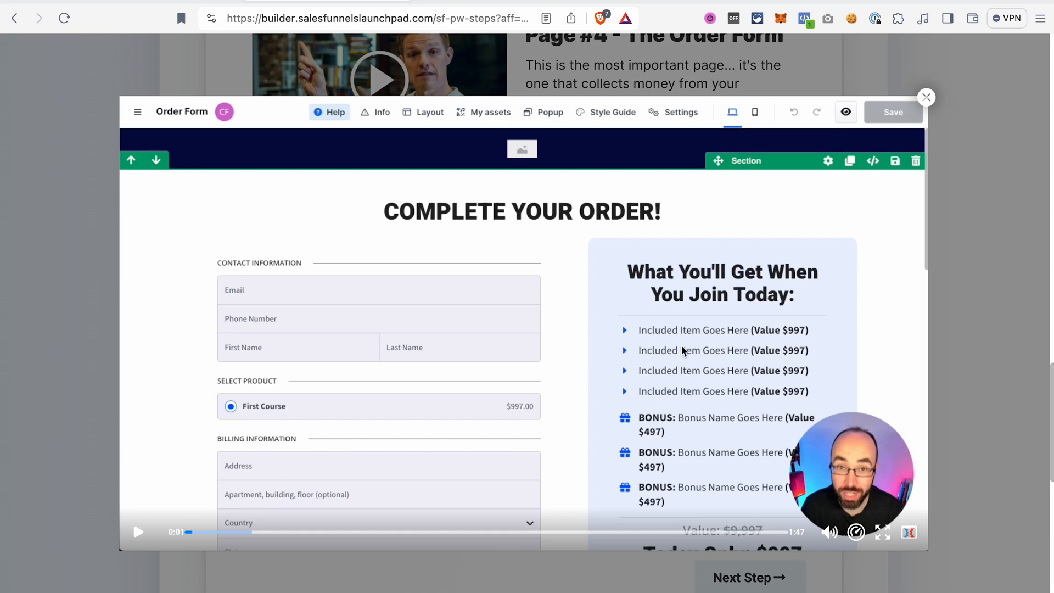
Close the Order Form tutorial video popup to return to the funnel steps page
click(925, 98)
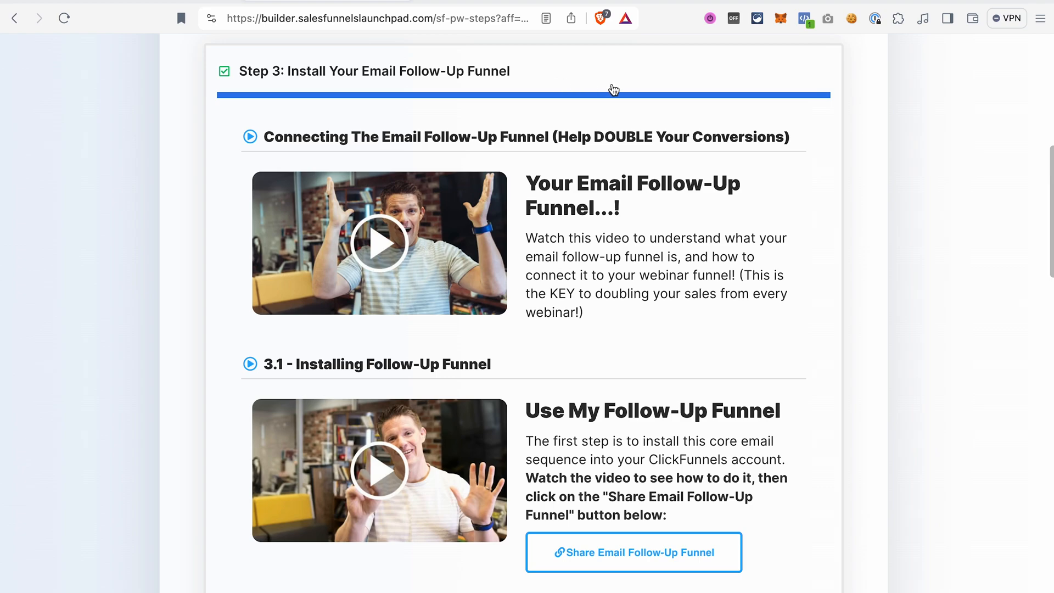
mouse_move(791, 423)
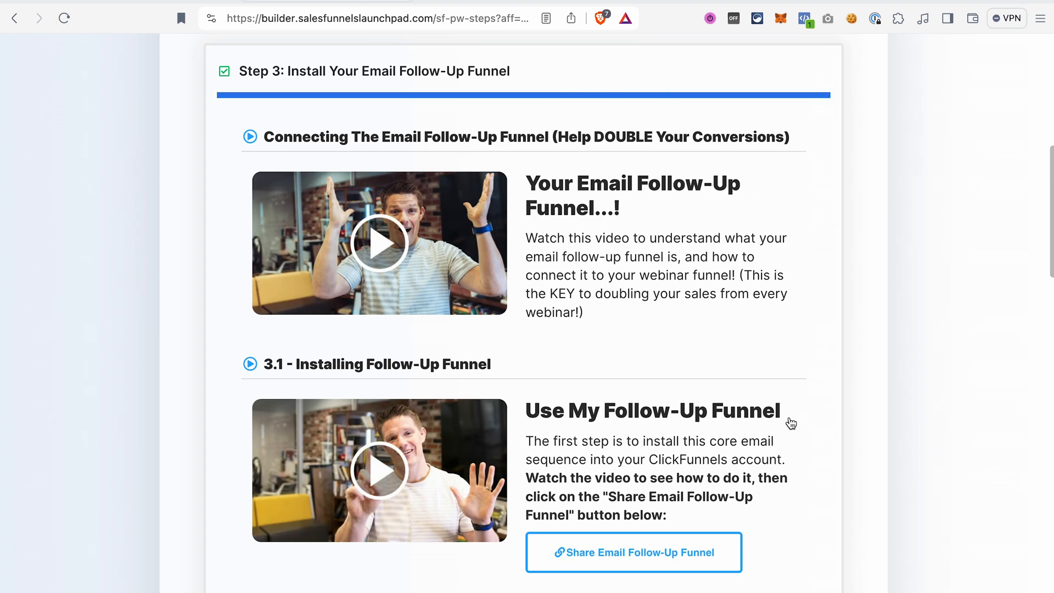
mouse_move(783, 570)
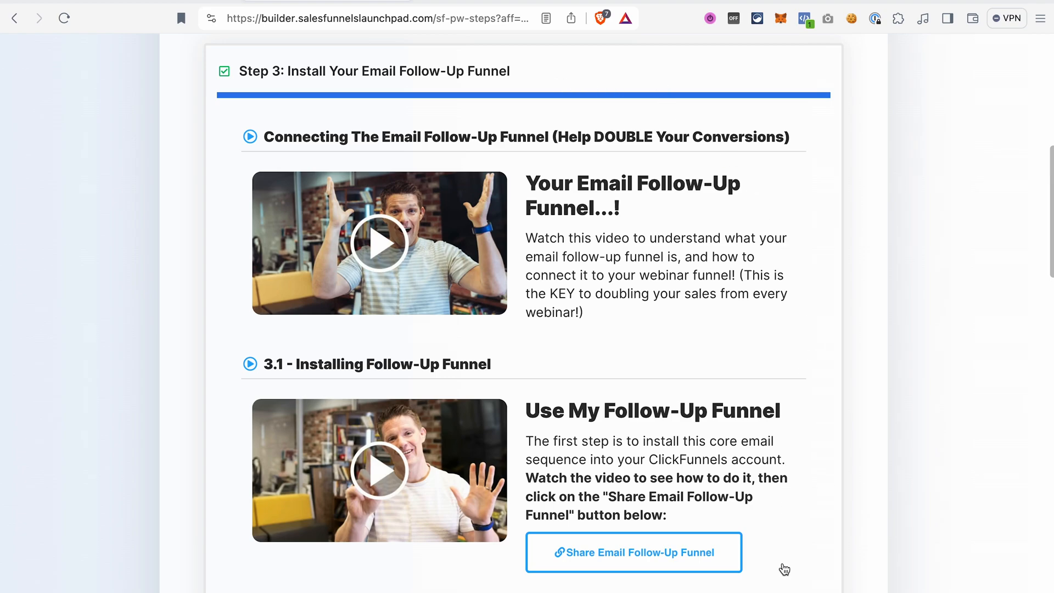
scroll(down, 3)
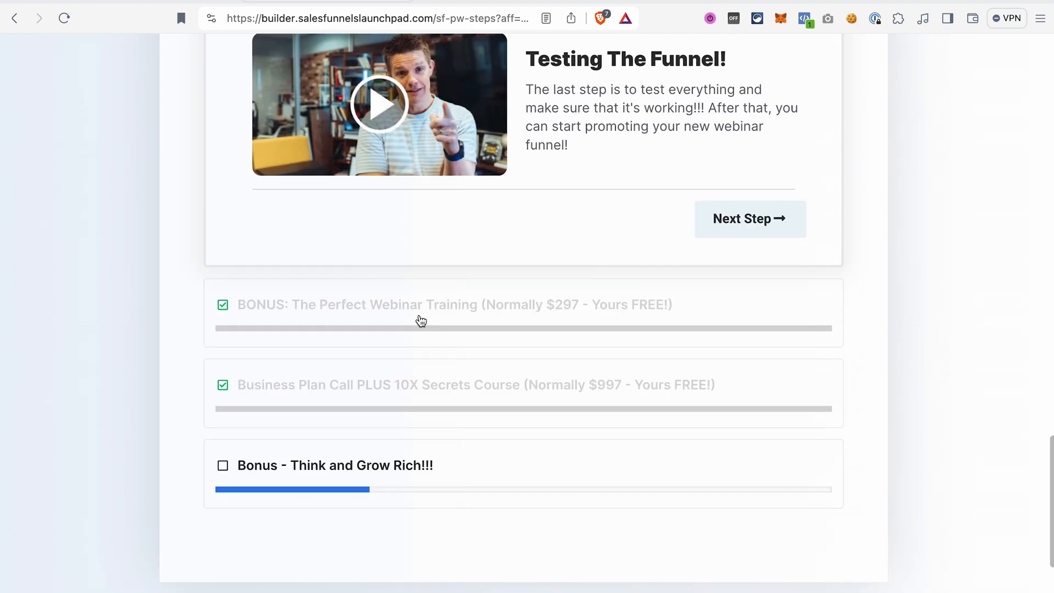
scroll(up, 3)
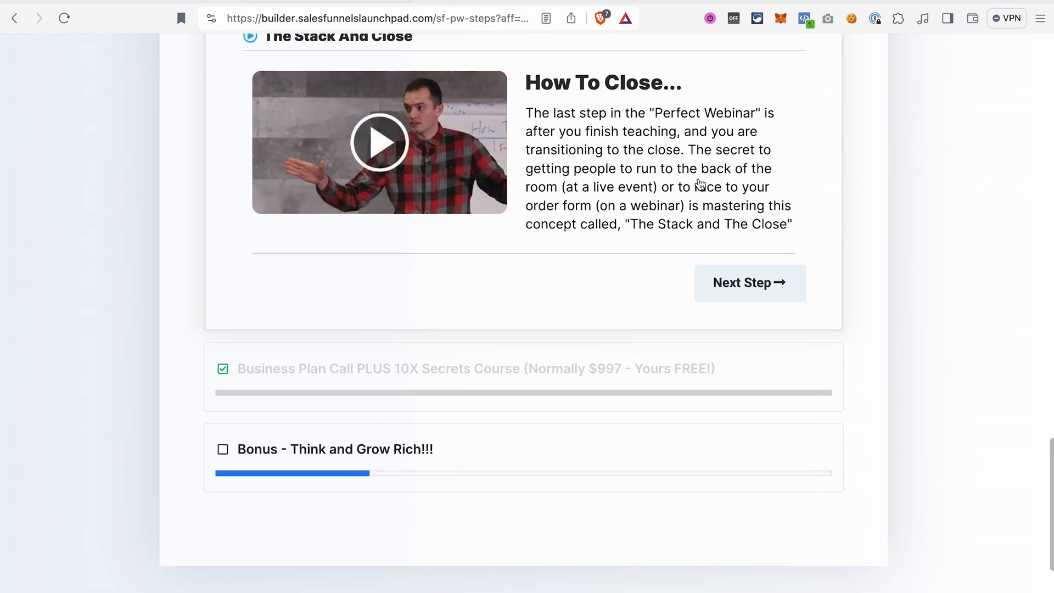
scroll(up, 3)
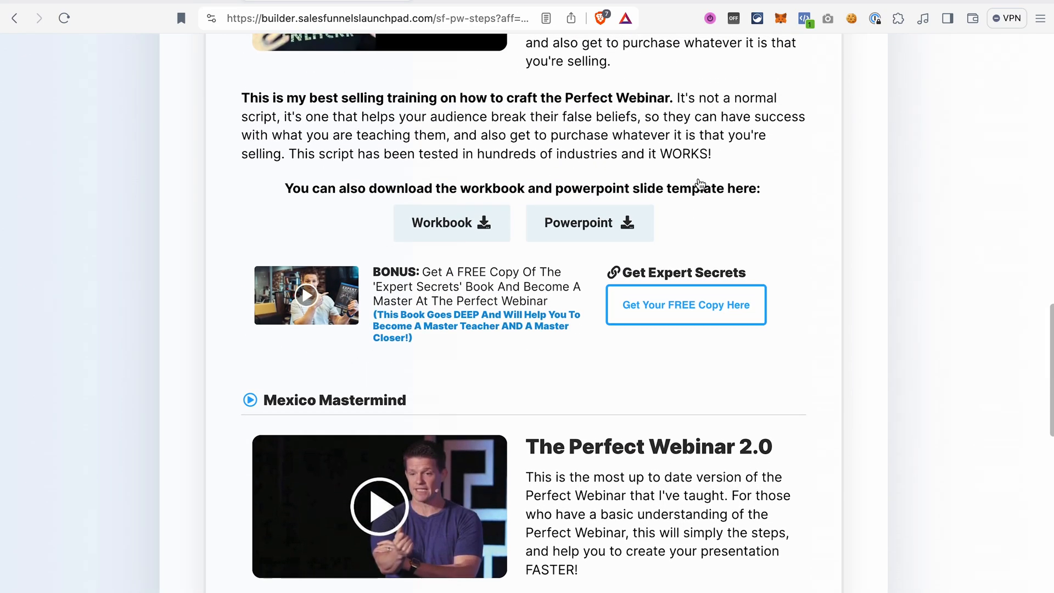
scroll(up, 3)
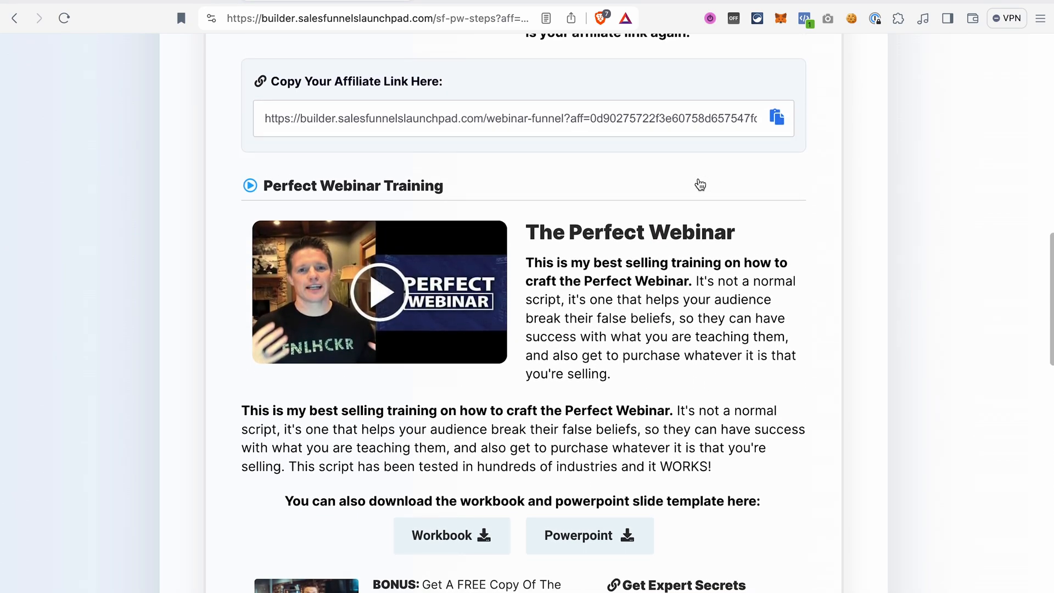
scroll(down, 3)
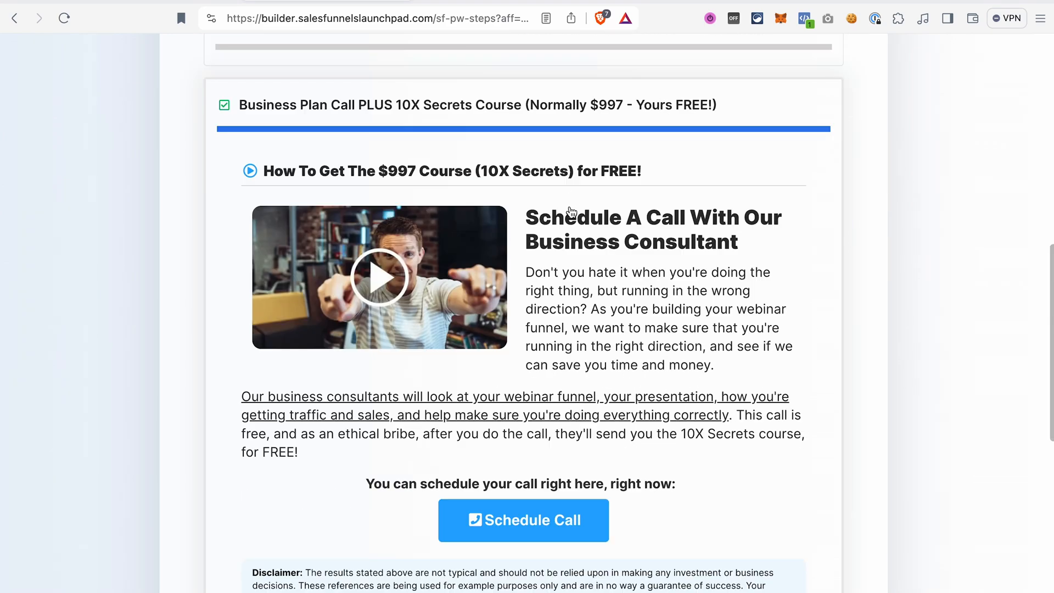
mouse_move(550, 196)
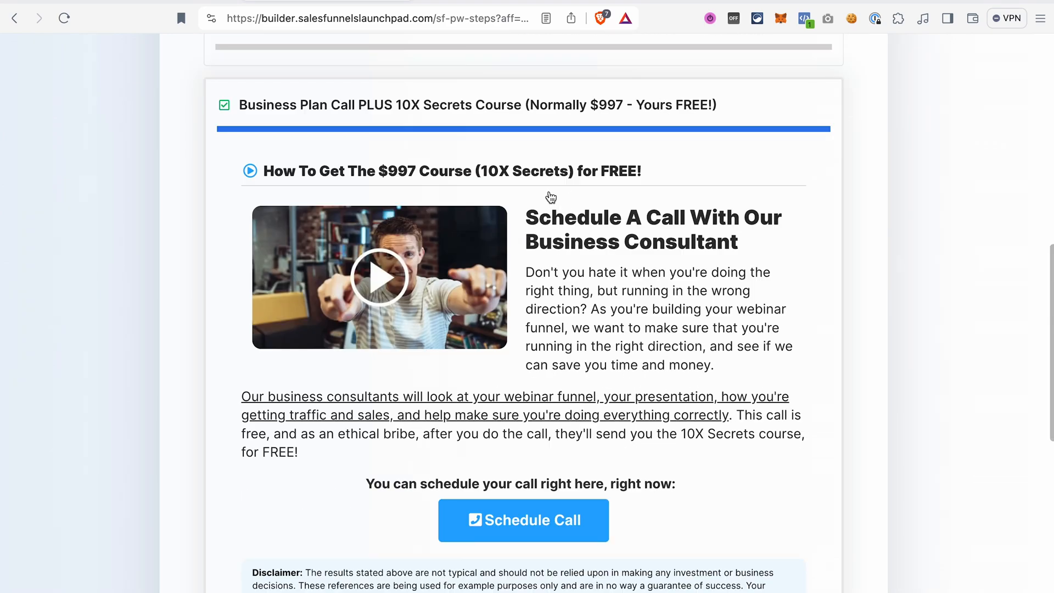
mouse_move(383, 150)
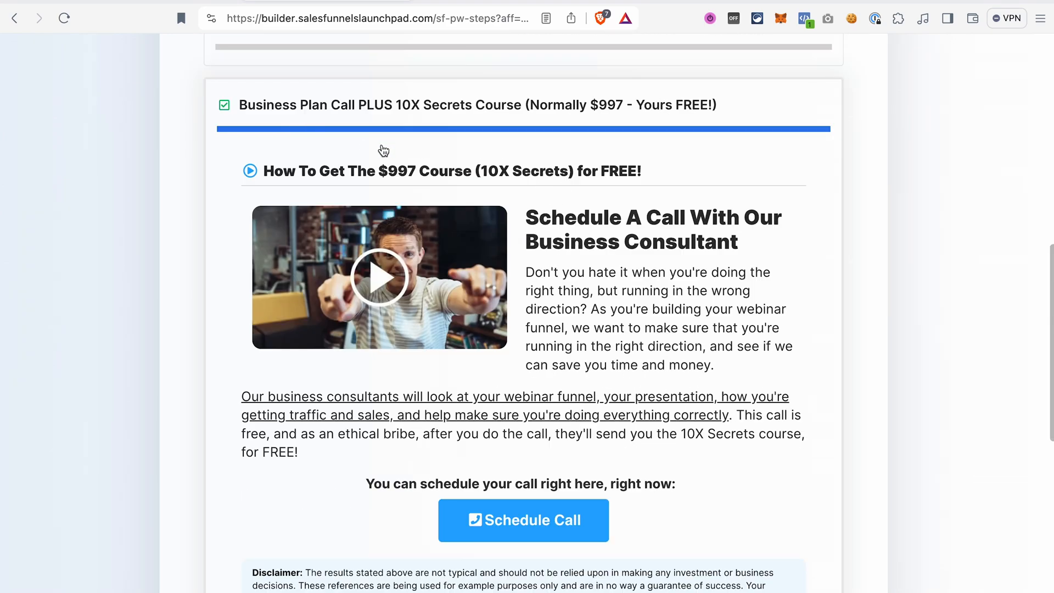
scroll(down, 3)
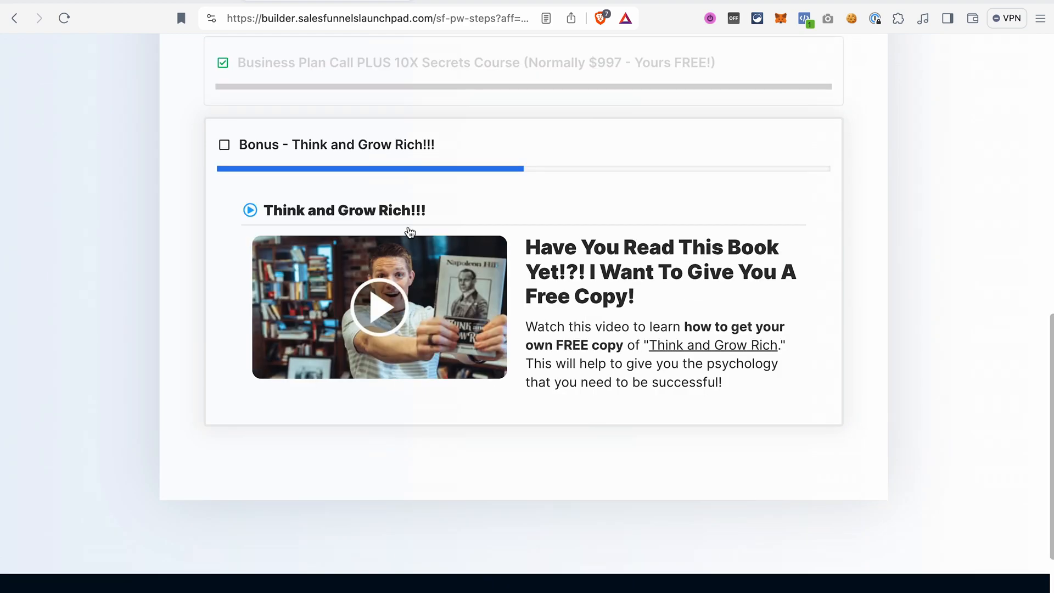
mouse_move(456, 202)
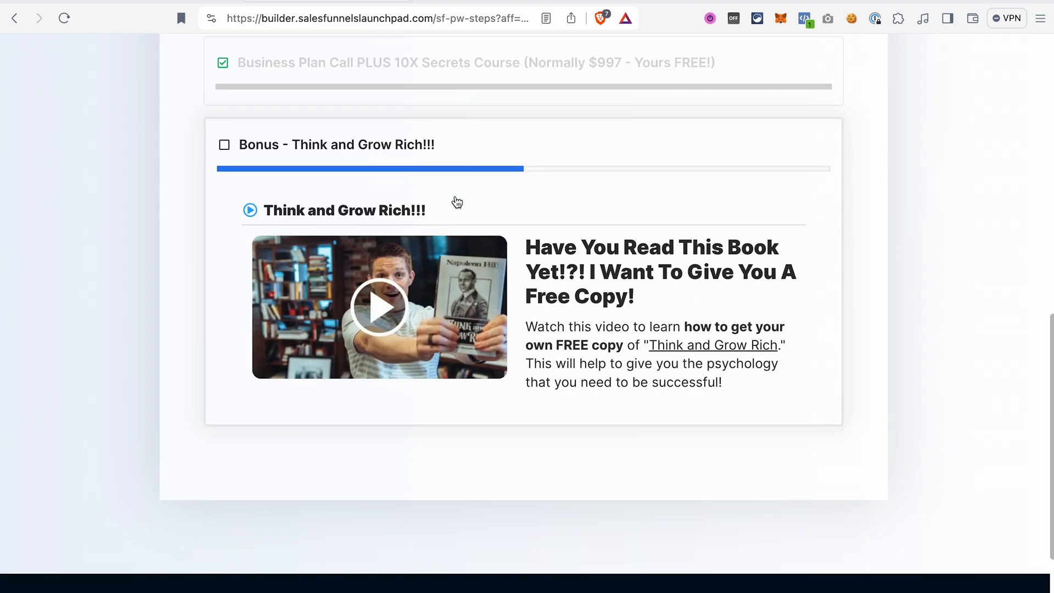
scroll(up, 3)
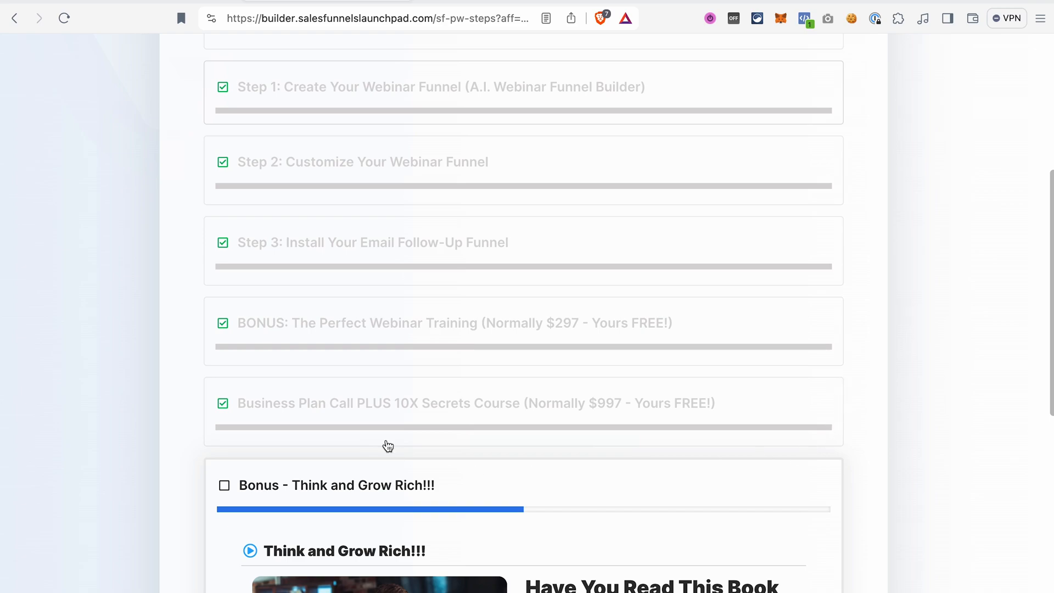
mouse_move(603, 214)
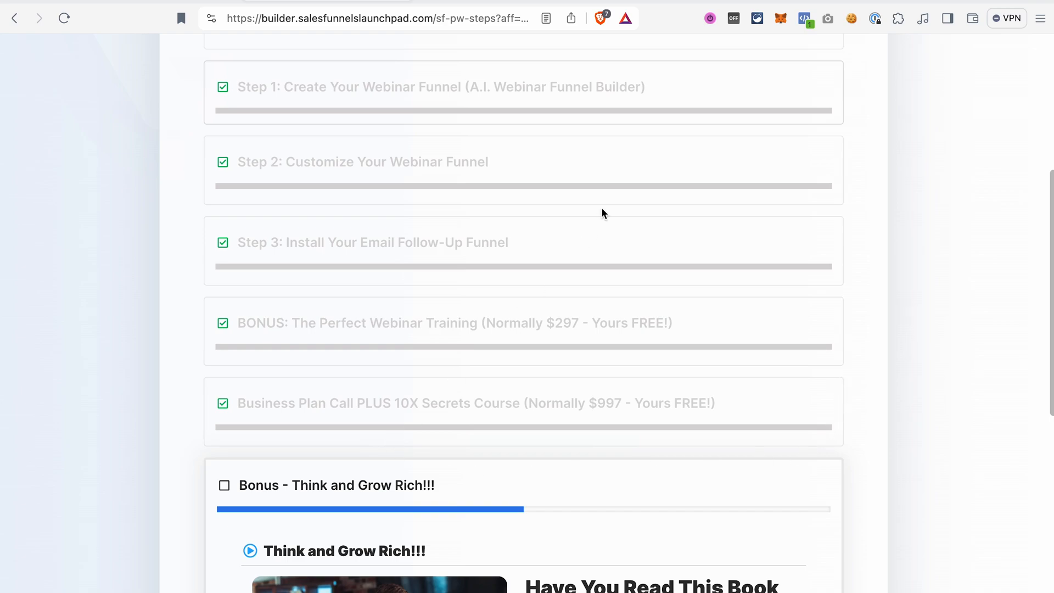
Expand the Step 1 Create Your Webinar Funnel lesson and launch the AI Webinar Builder
scroll(up, 3)
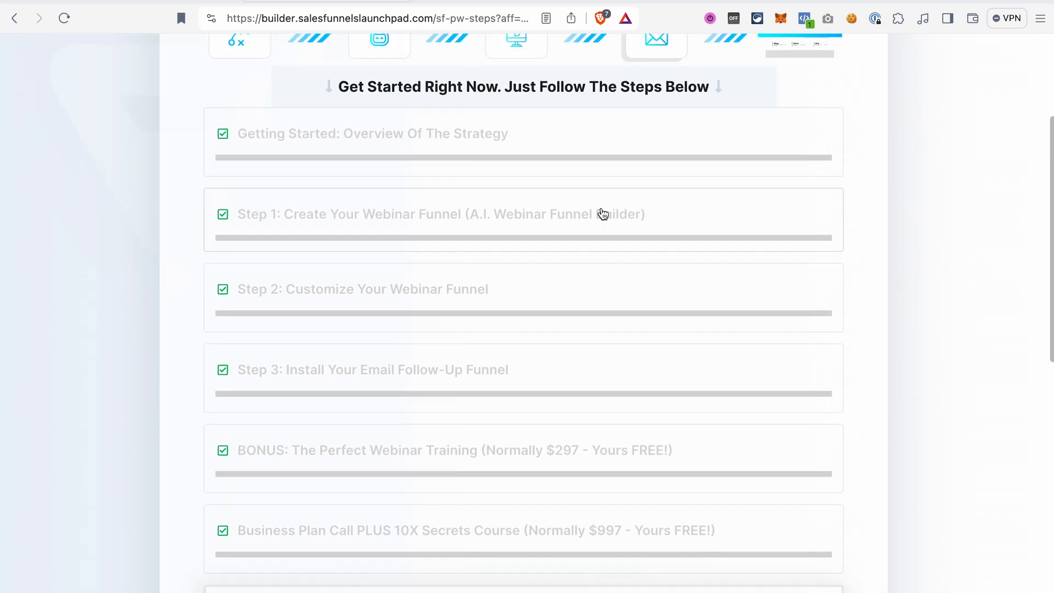
click(440, 214)
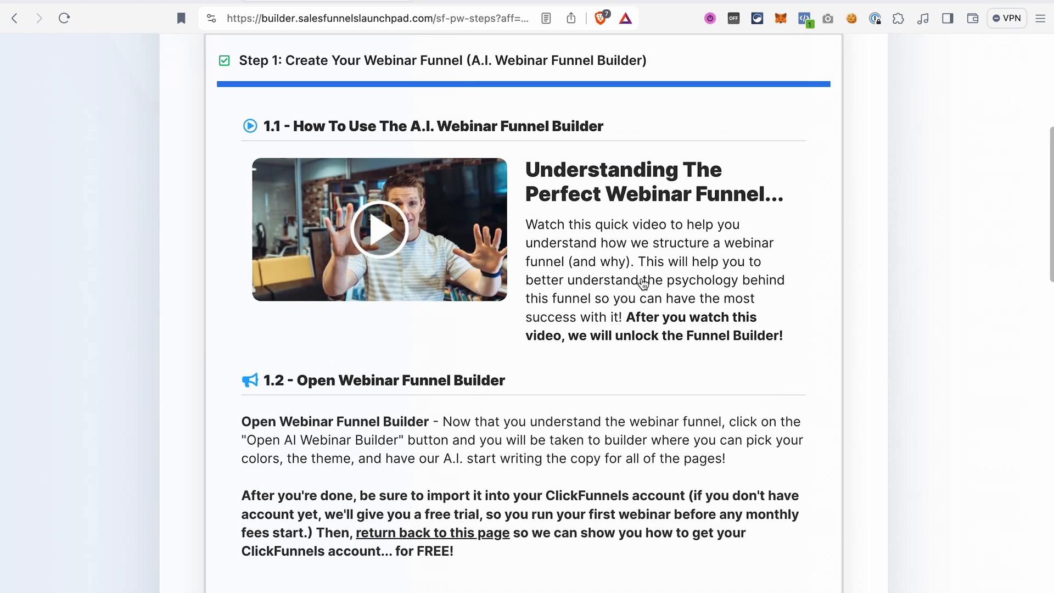
scroll(down, 3)
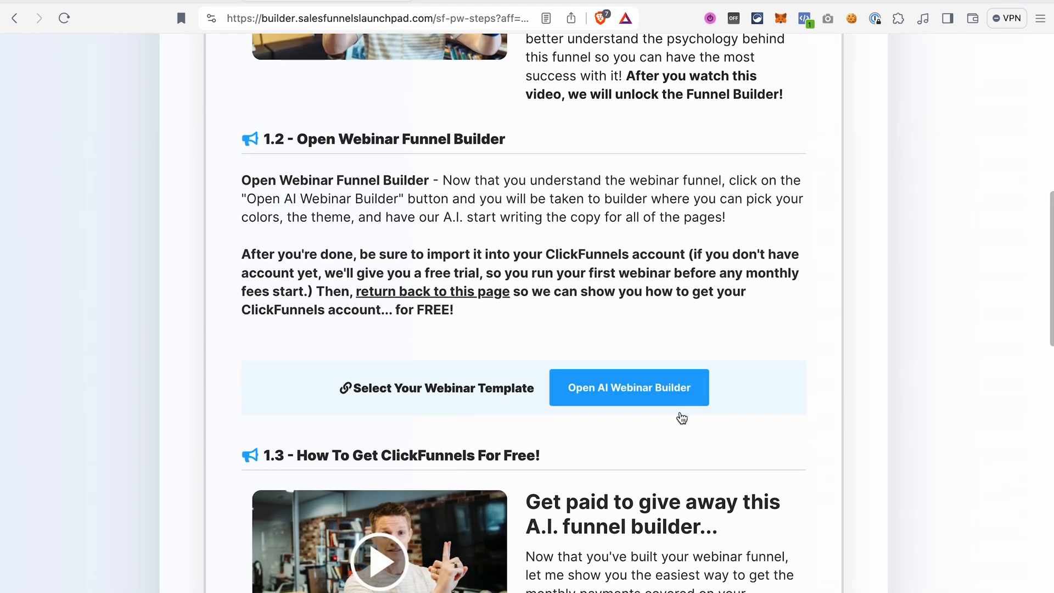
click(628, 387)
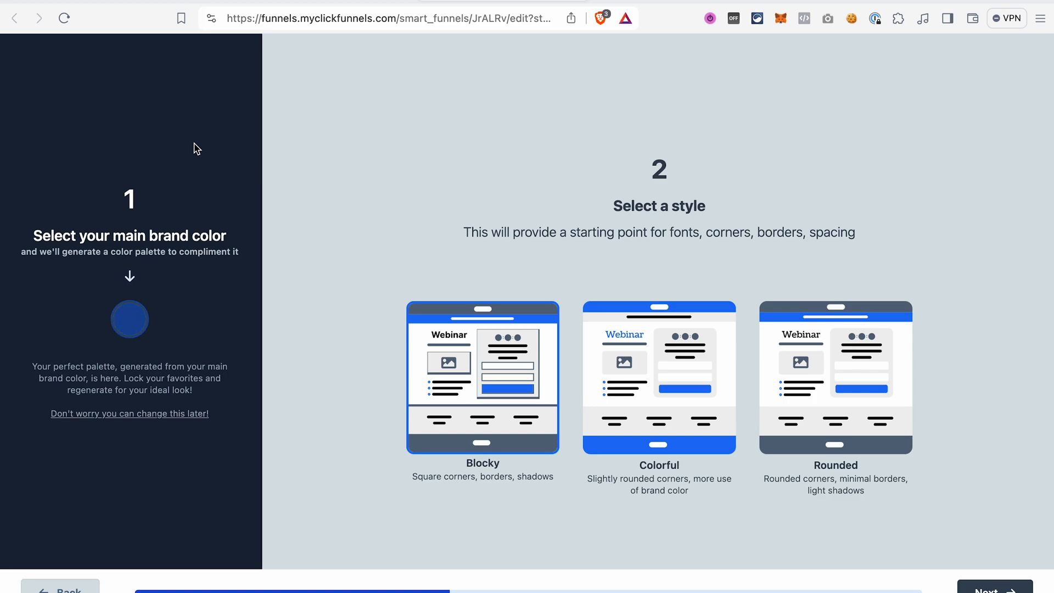
mouse_move(129, 319)
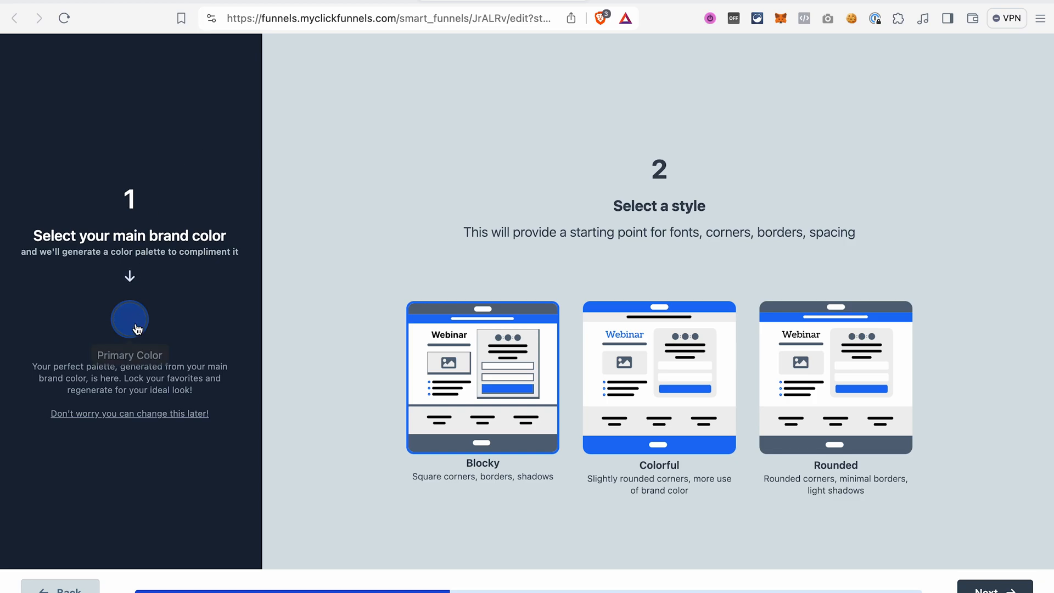
Set orange FBB32B as the main brand colour and pick the Colorful page style
click(129, 318)
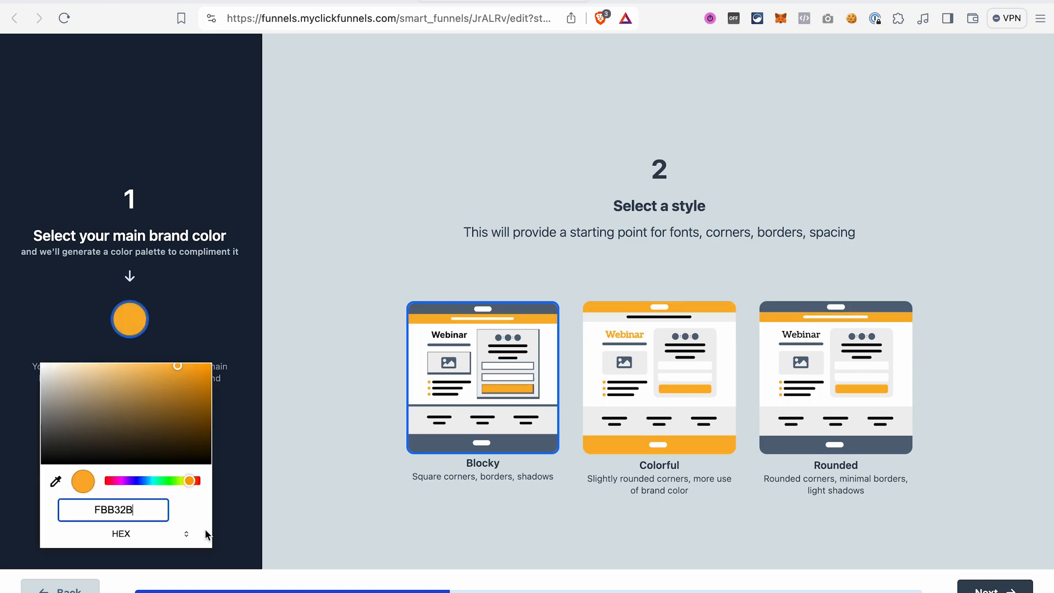
mouse_move(223, 351)
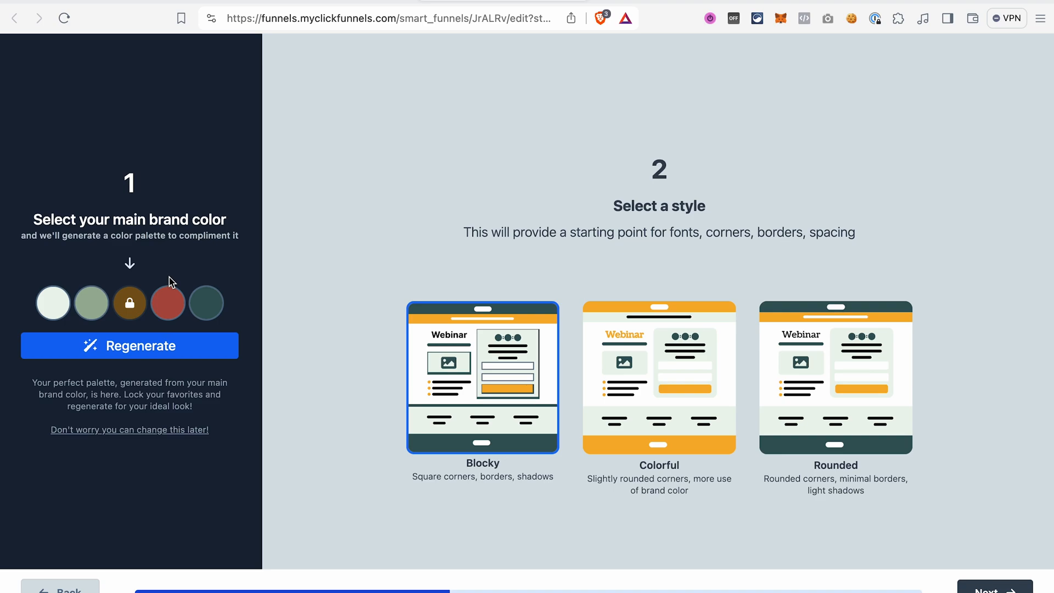
mouse_move(167, 303)
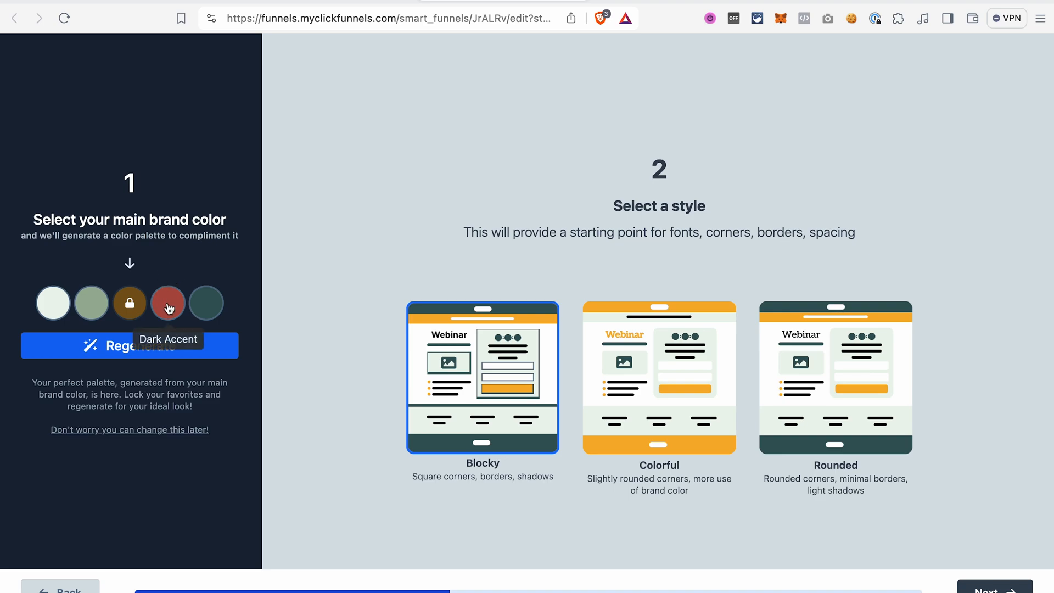
mouse_move(130, 303)
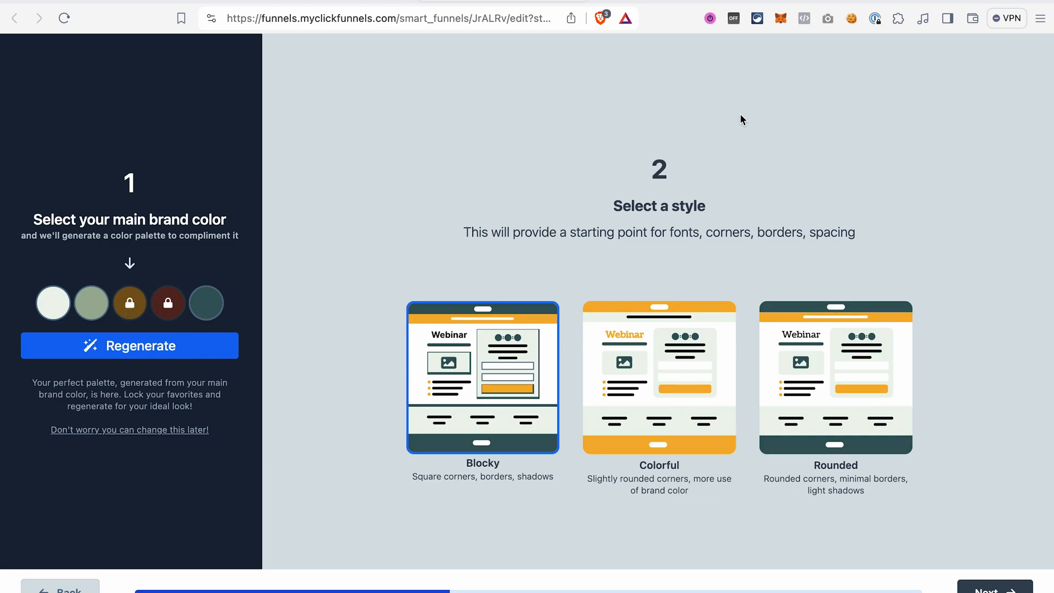
mouse_move(696, 288)
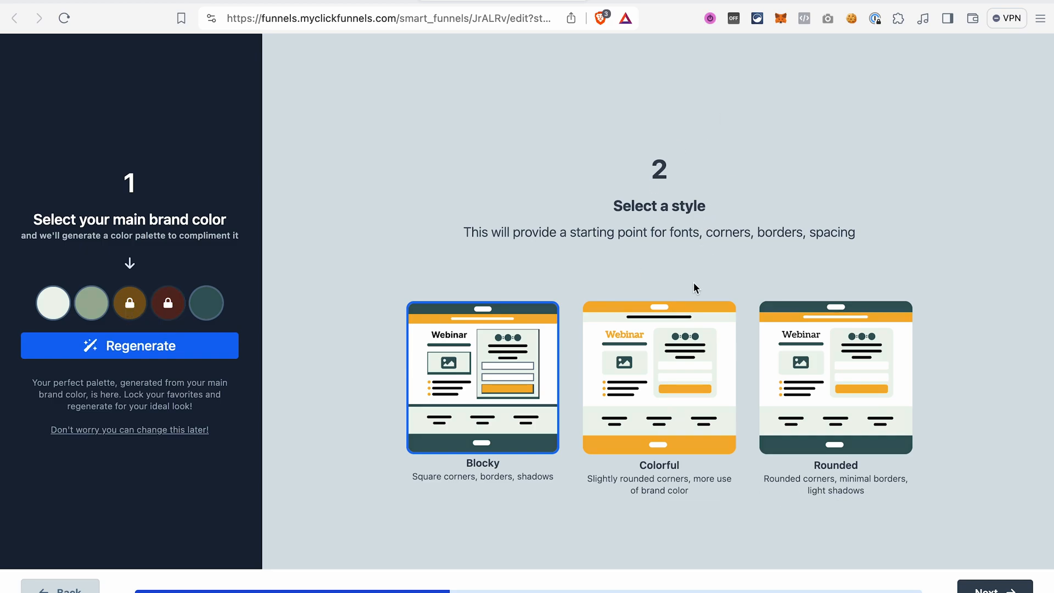
mouse_move(689, 352)
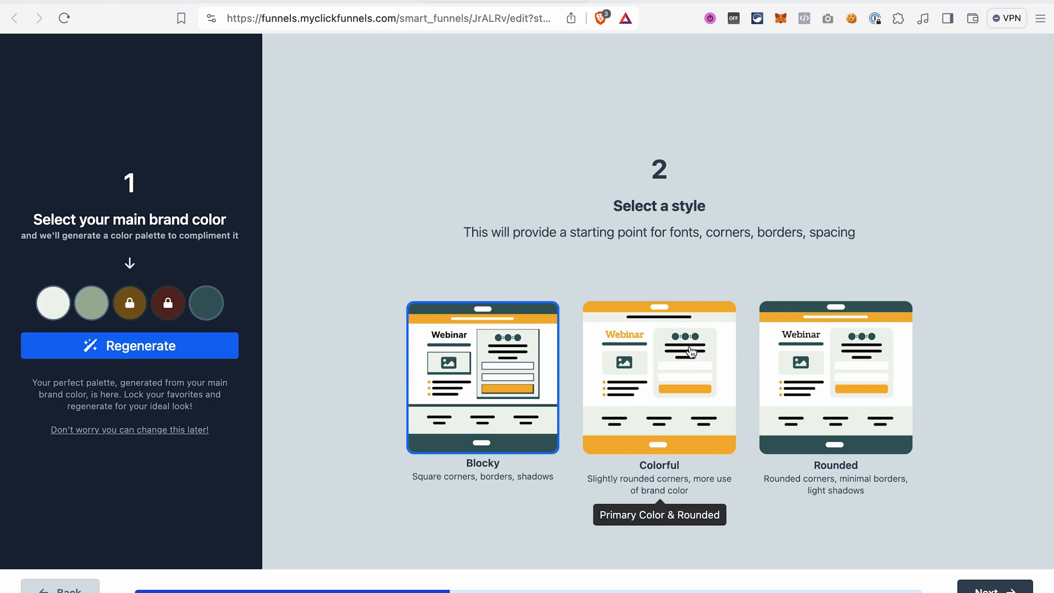
click(659, 378)
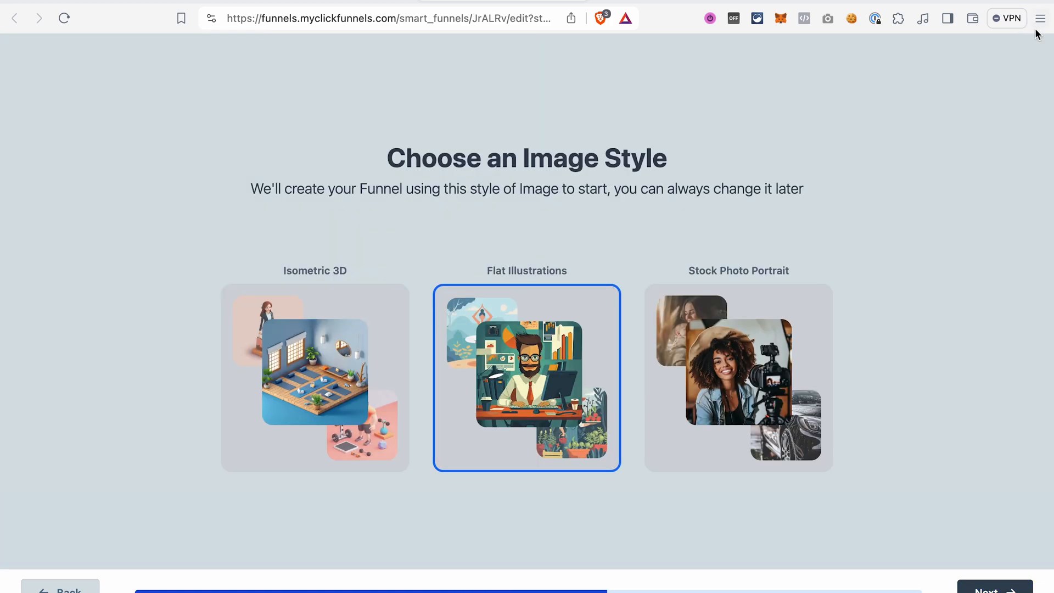
mouse_move(929, 155)
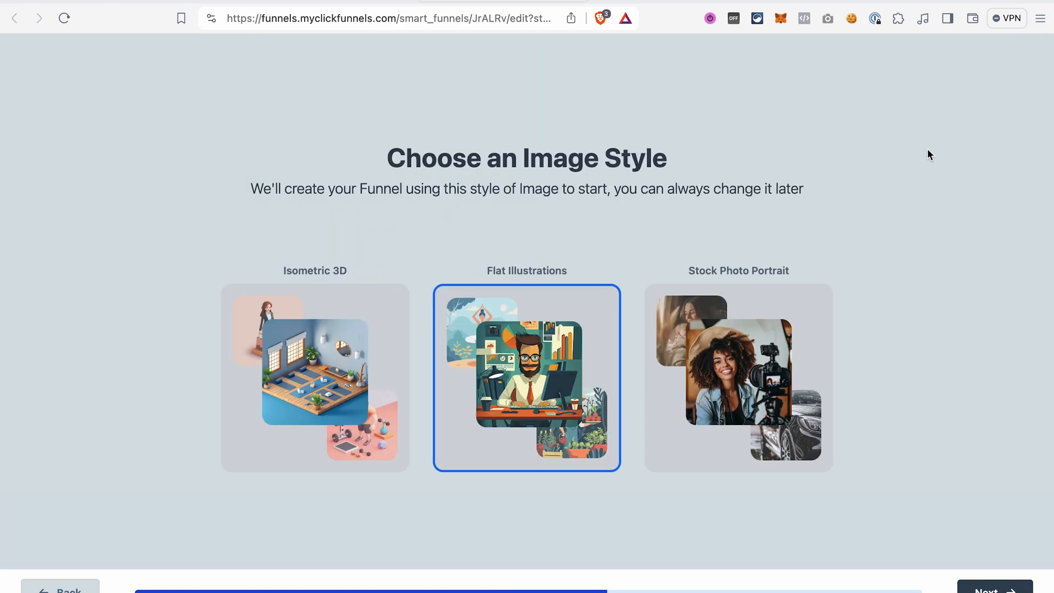
mouse_move(898, 177)
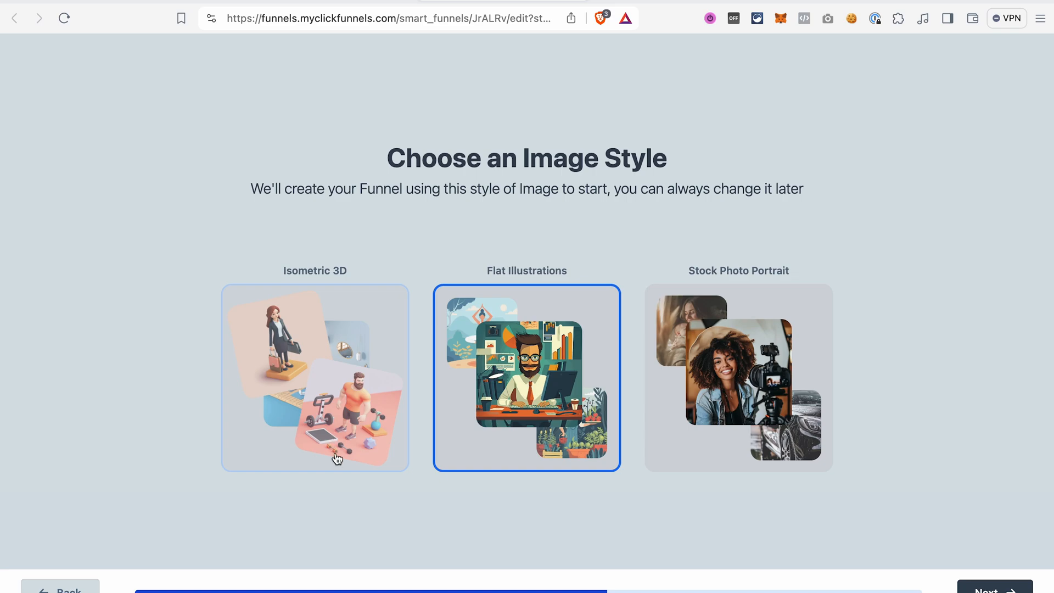
Choose Isometric 3D as the image style and continue to the offer details step
click(315, 378)
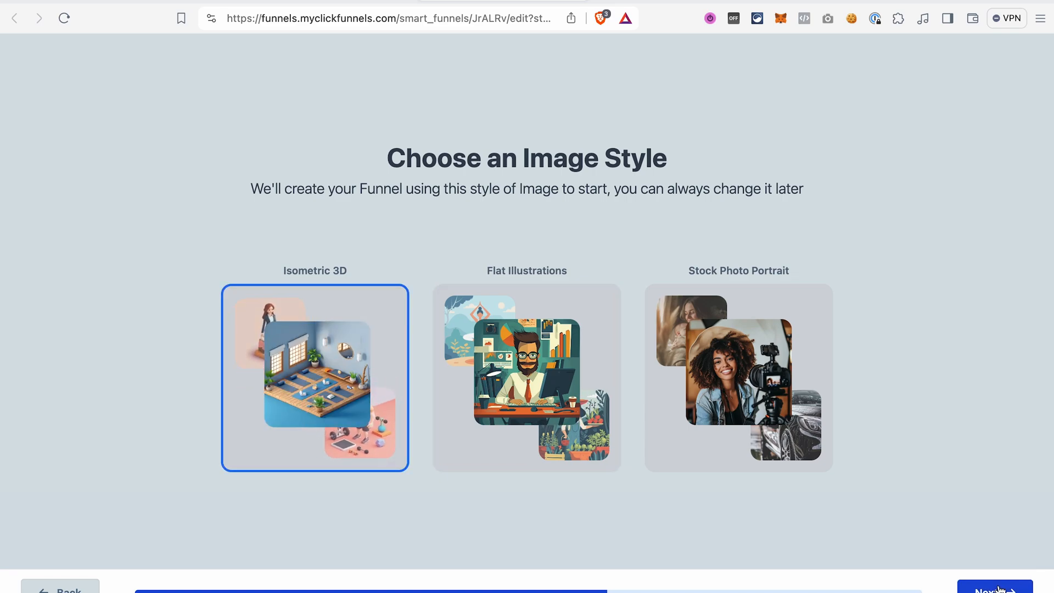
click(994, 589)
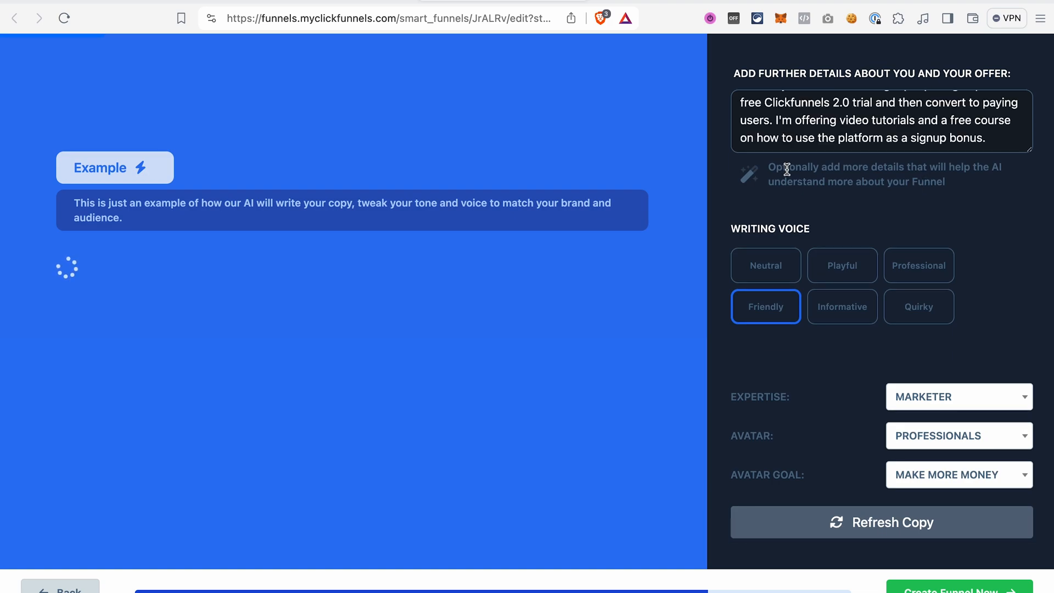
mouse_move(940, 65)
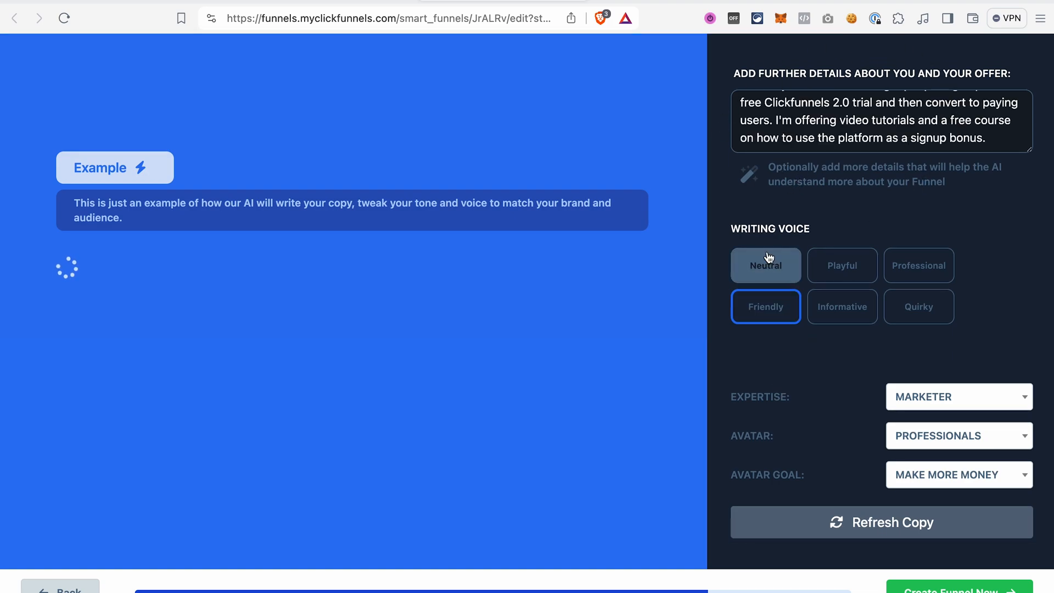
mouse_move(843, 378)
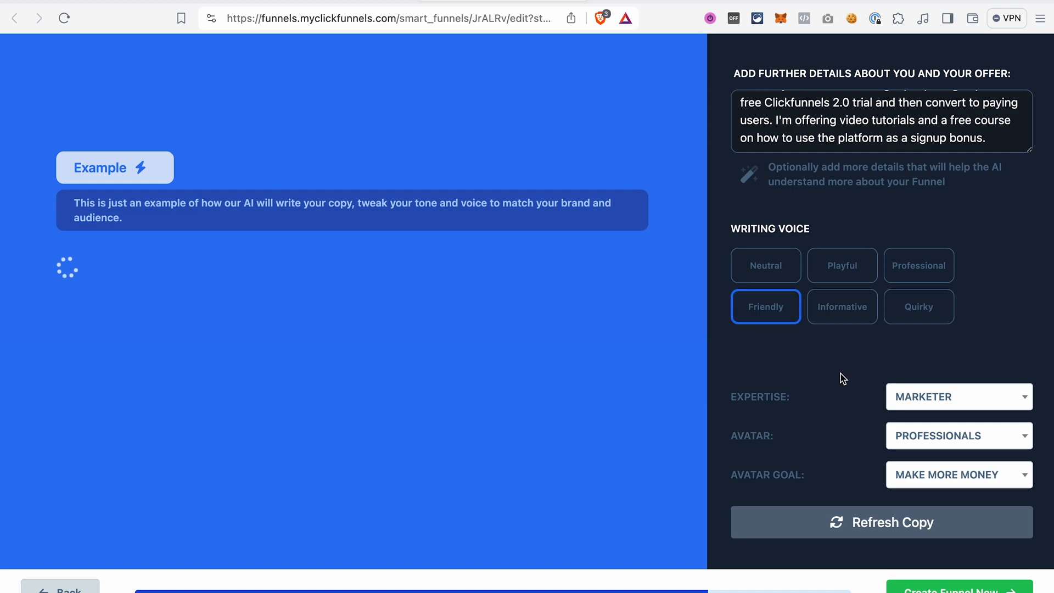
mouse_move(948, 395)
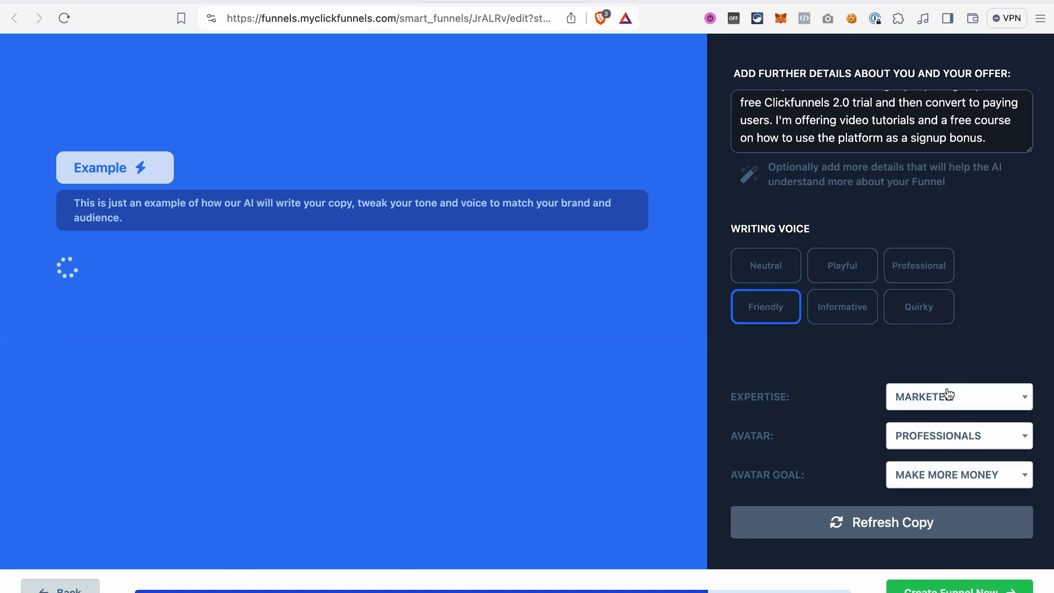
mouse_move(993, 417)
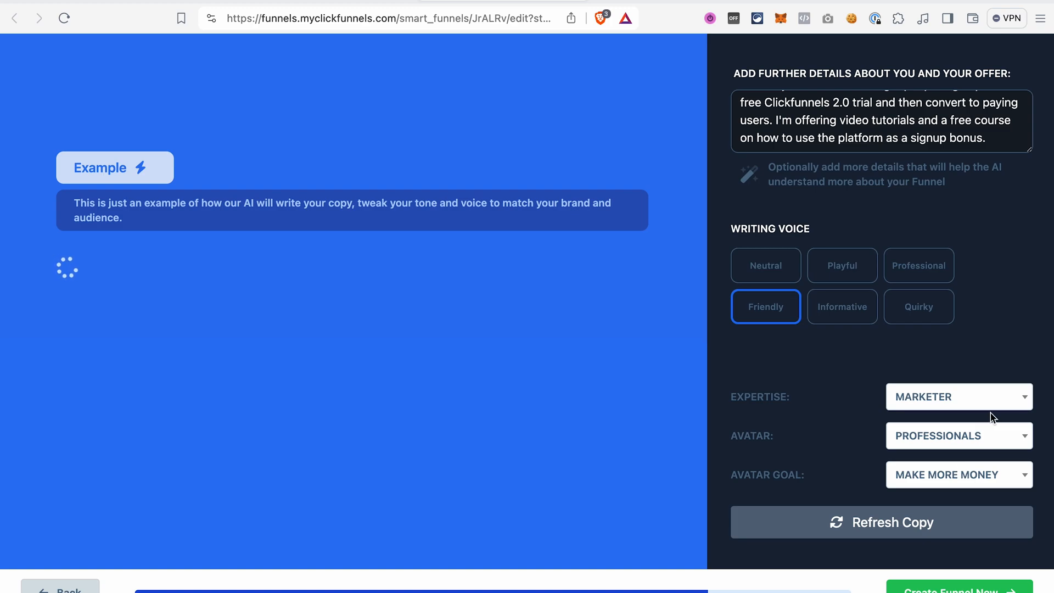
Set the avatar goal to Launch a Funnel and refresh the example headline copy
click(957, 396)
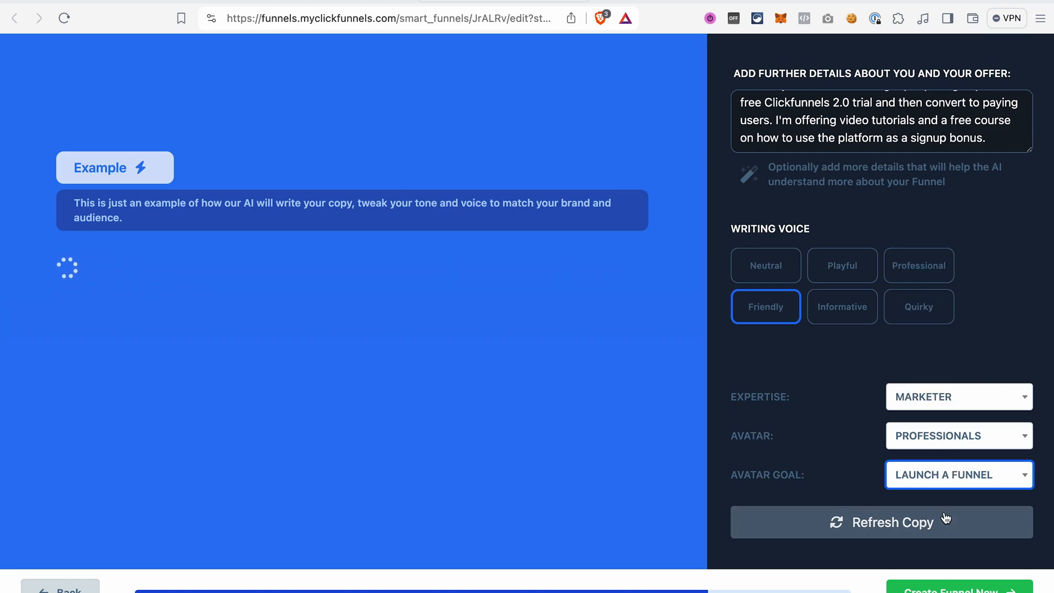
click(880, 521)
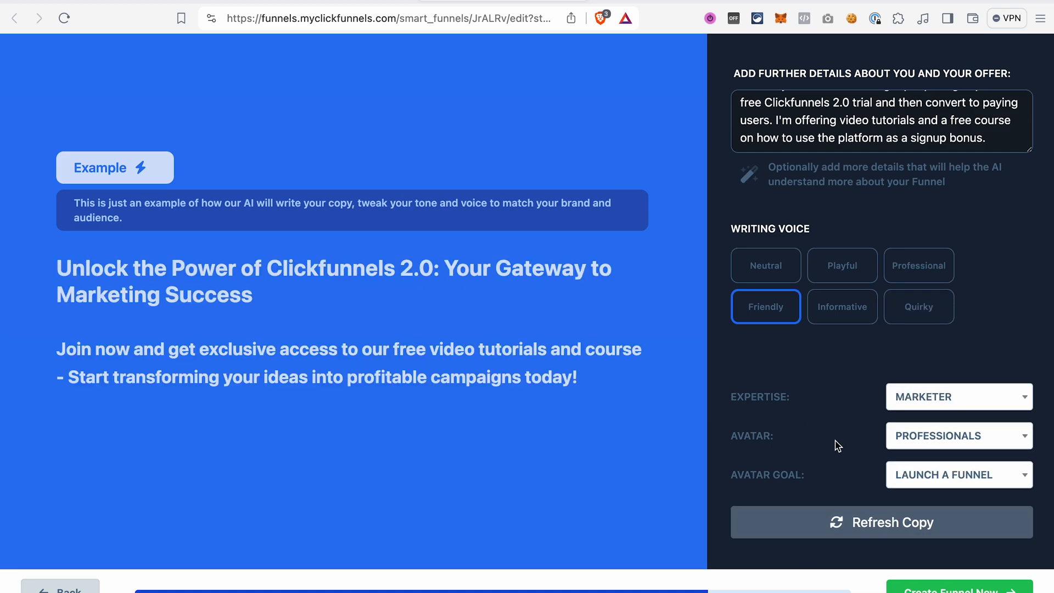
mouse_move(548, 446)
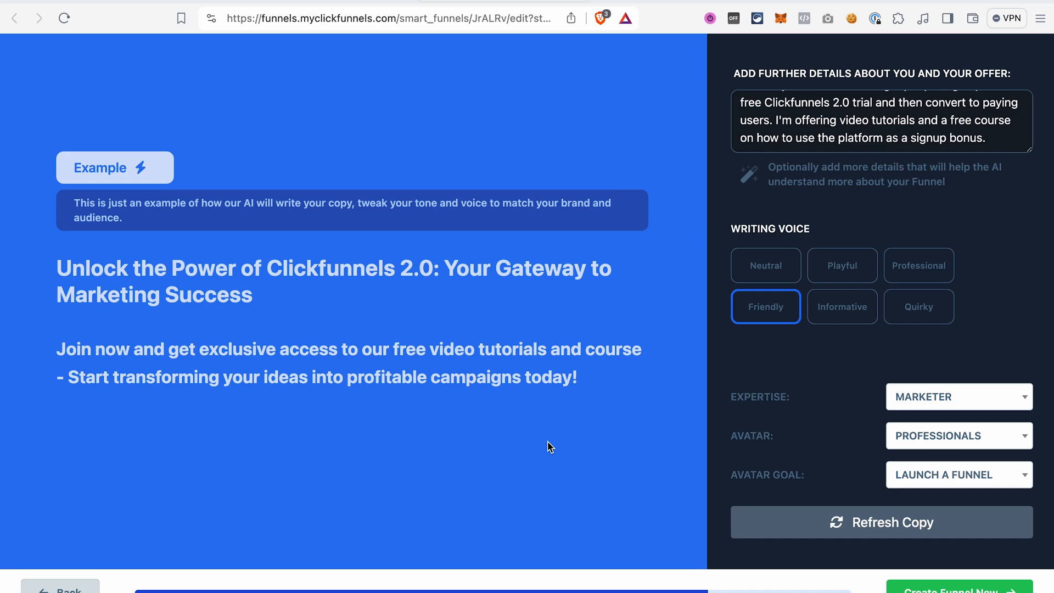
mouse_move(451, 479)
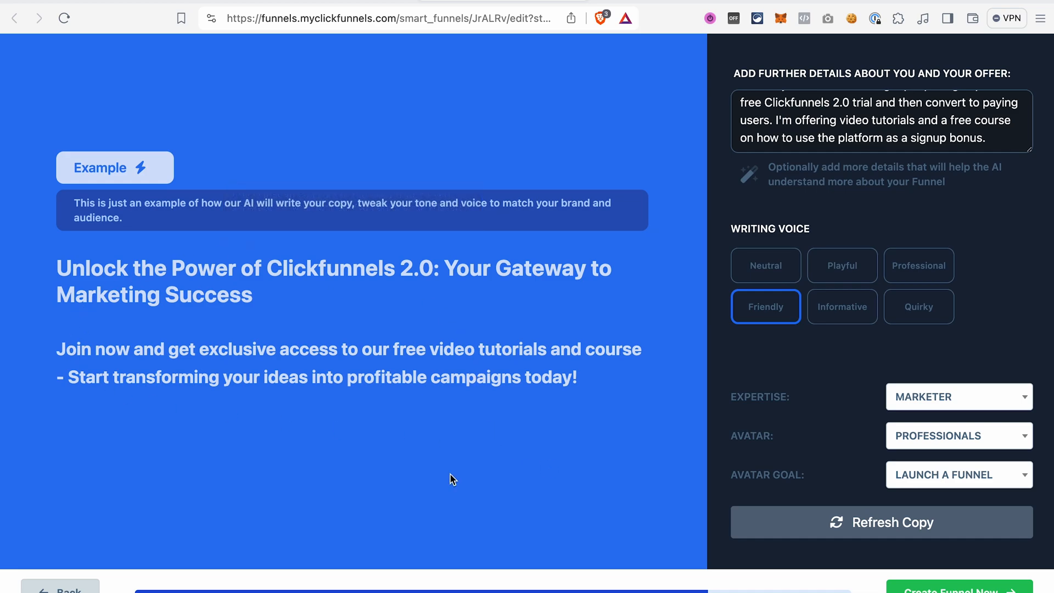
mouse_move(881, 322)
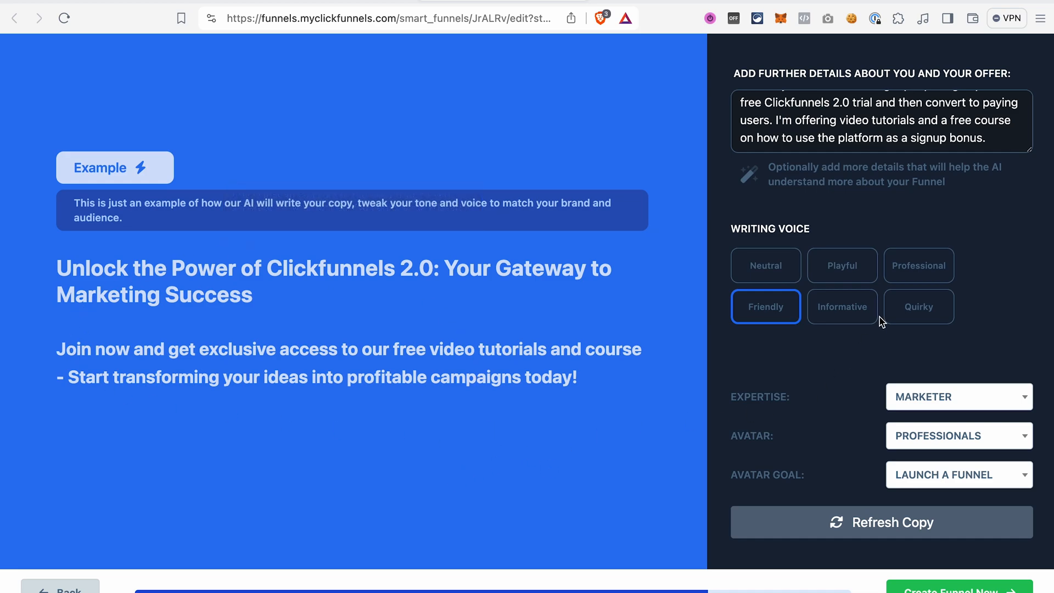
mouse_move(964, 558)
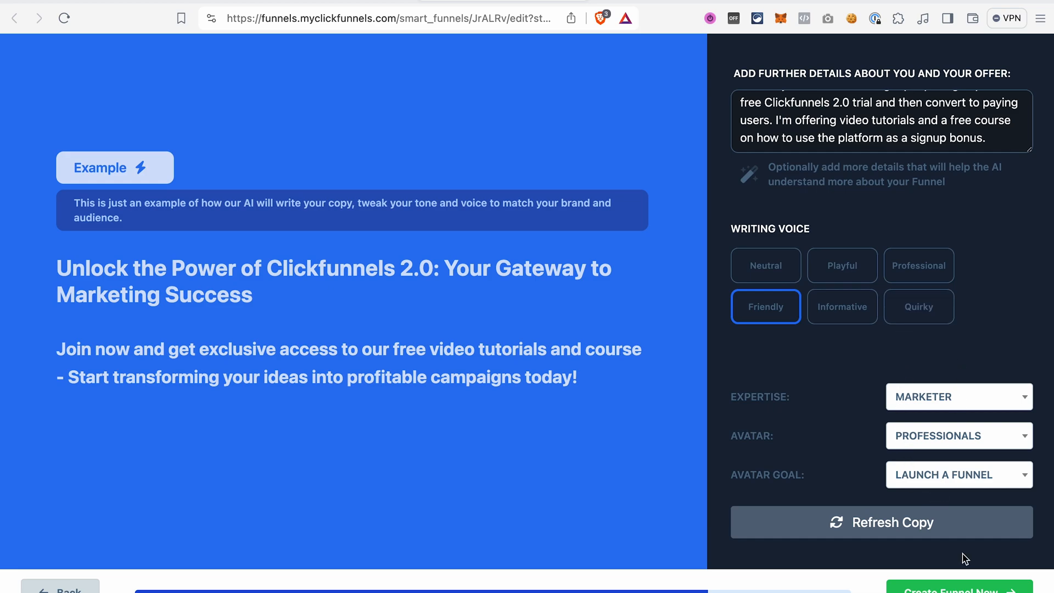
mouse_move(724, 516)
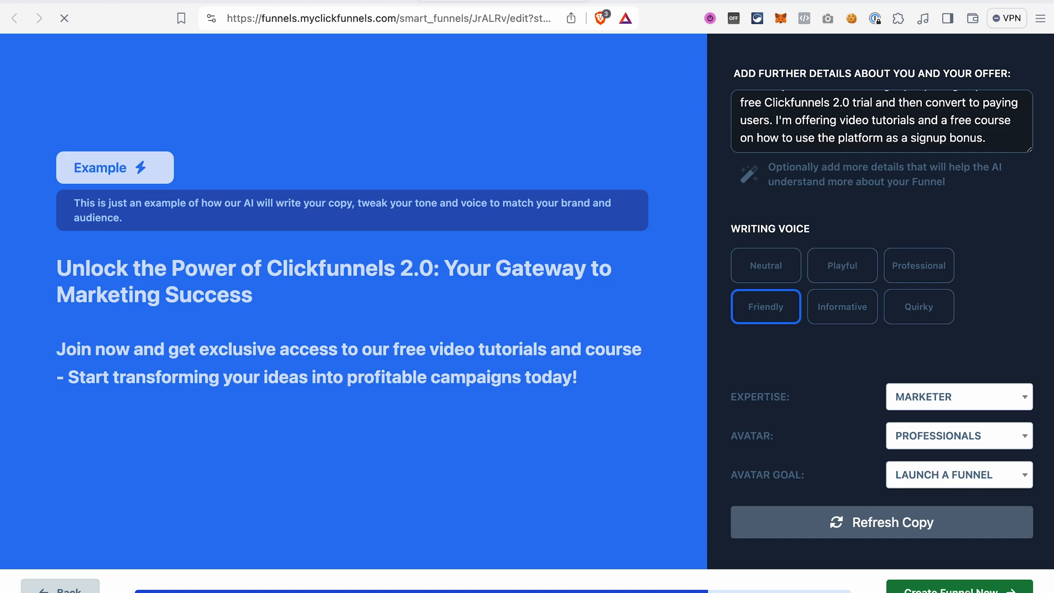
Create the funnel now and wait for the AI to generate its five pages
click(956, 589)
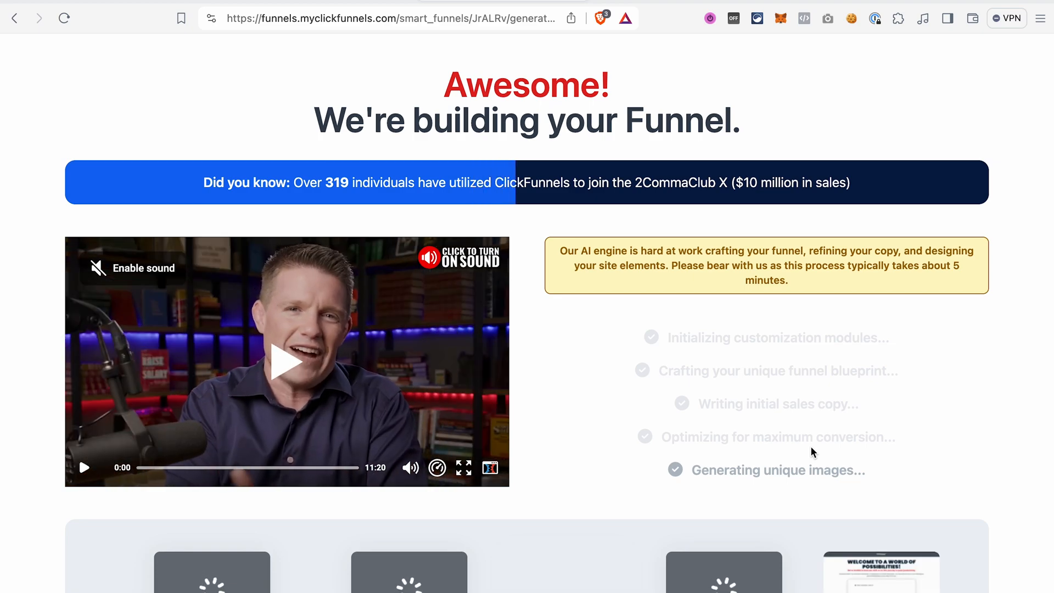
scroll(down, 3)
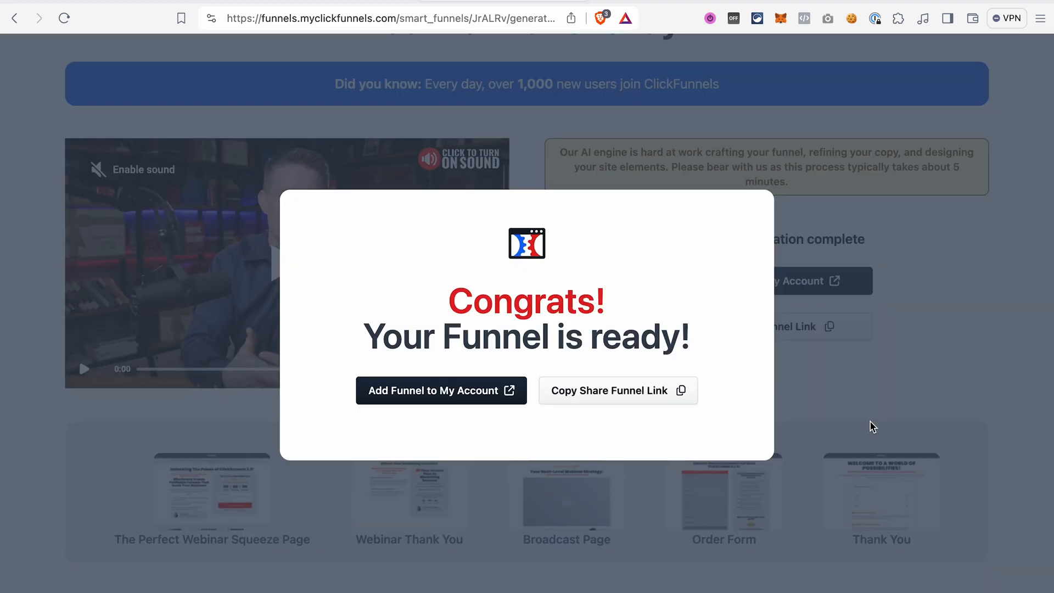
Add the generated webinar funnel to the ClickFunnels account and confirm the installation
click(442, 391)
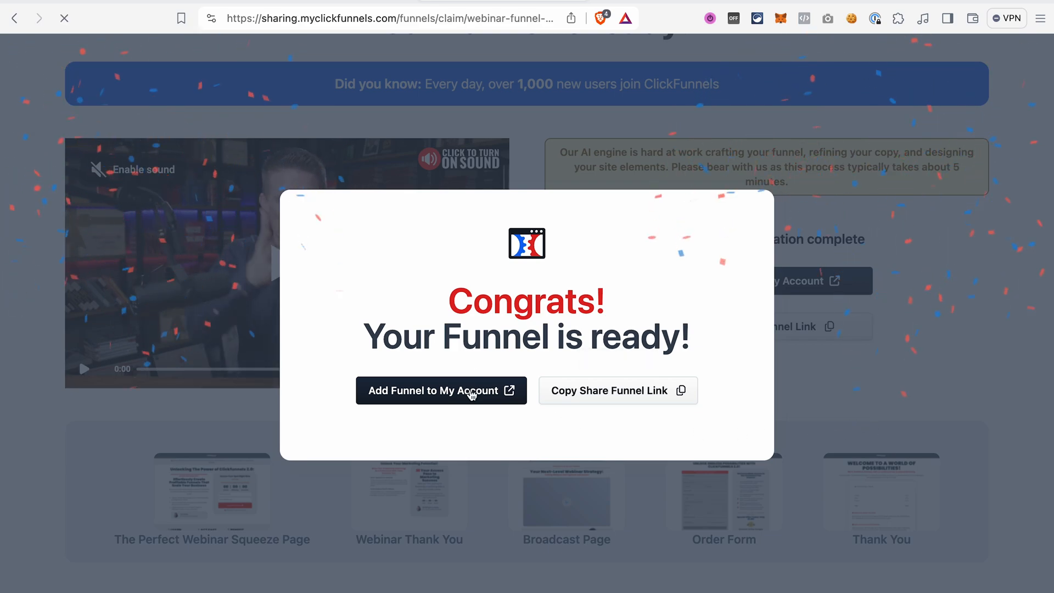
click(442, 390)
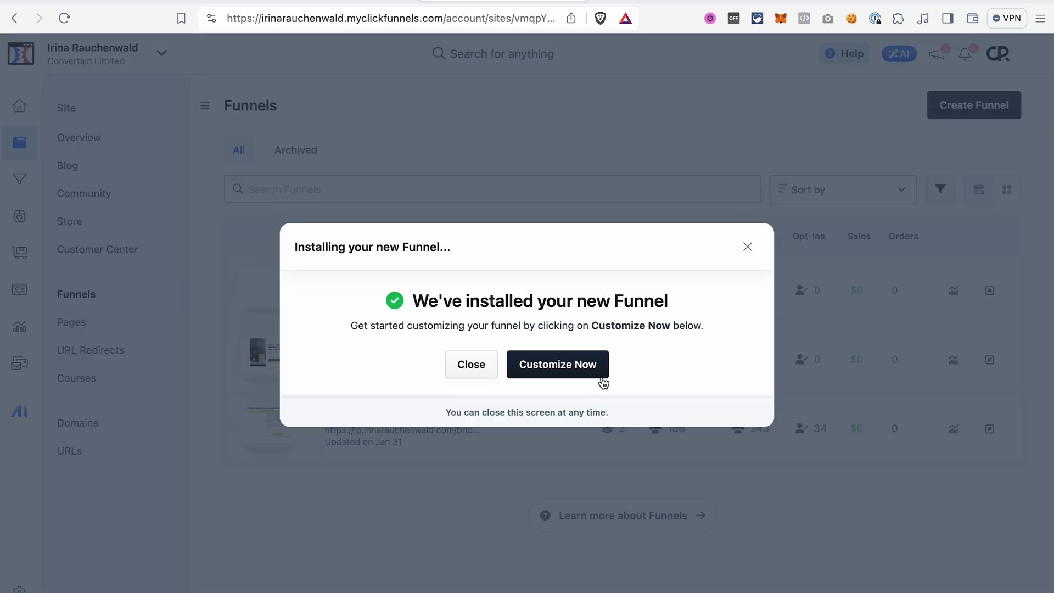
mouse_move(544, 394)
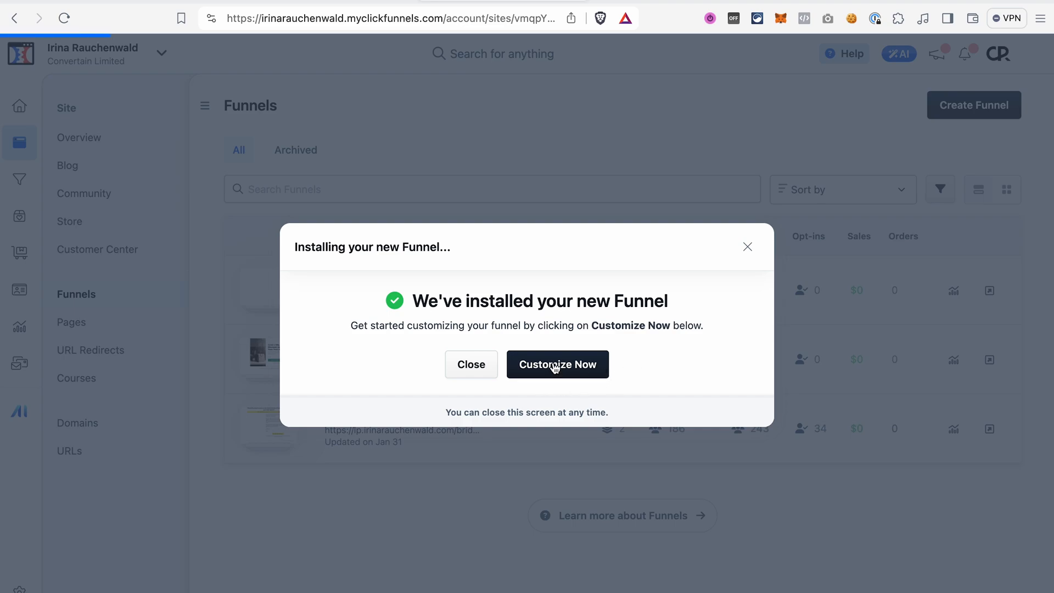
Customize the installed Copy of Webinar Funnel and scroll through its five page steps
click(557, 365)
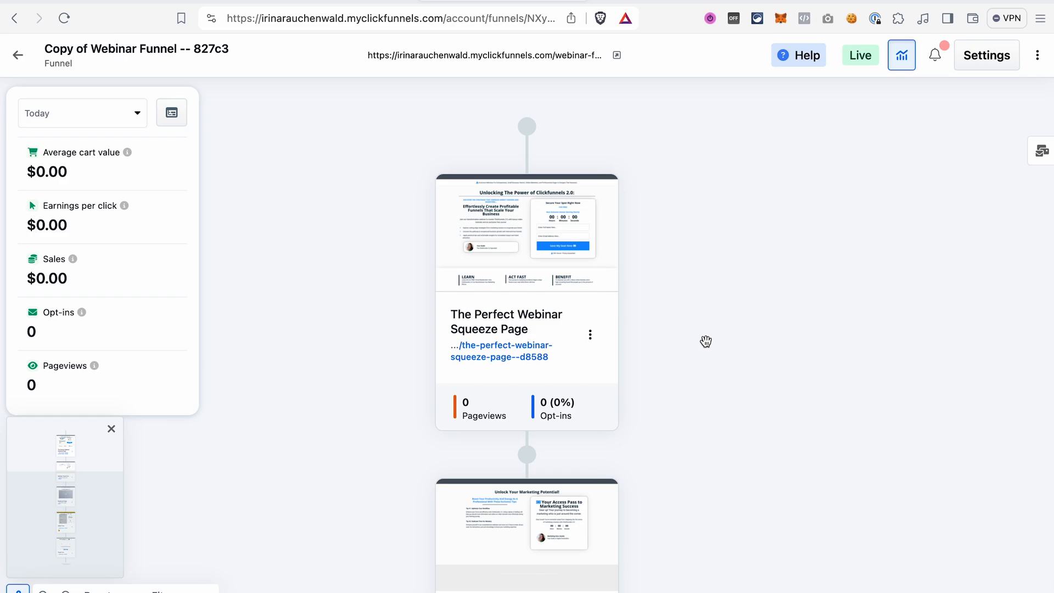
mouse_move(700, 374)
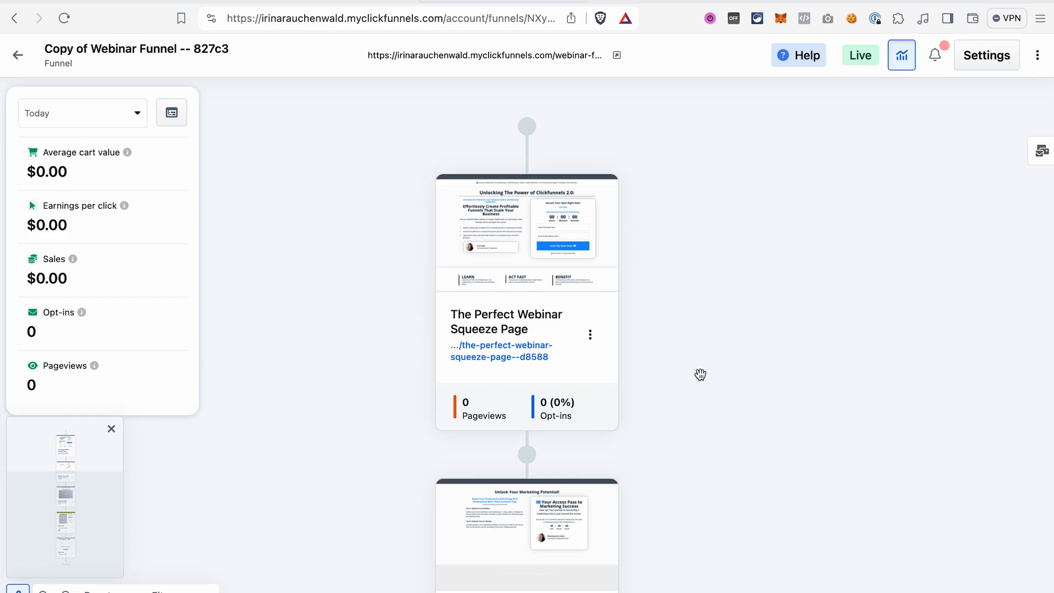
scroll(down, 3)
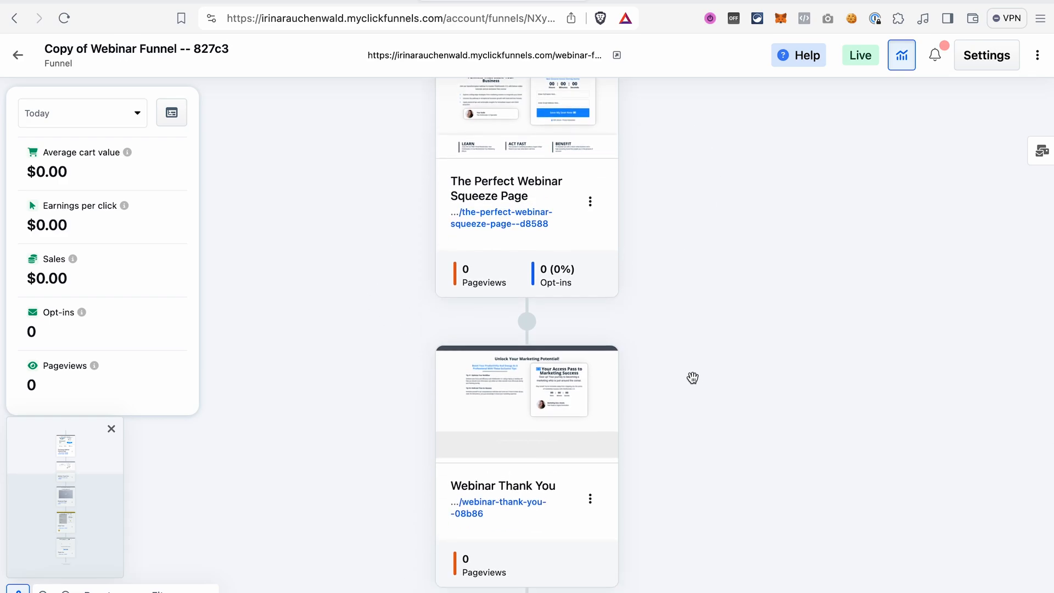
scroll(down, 3)
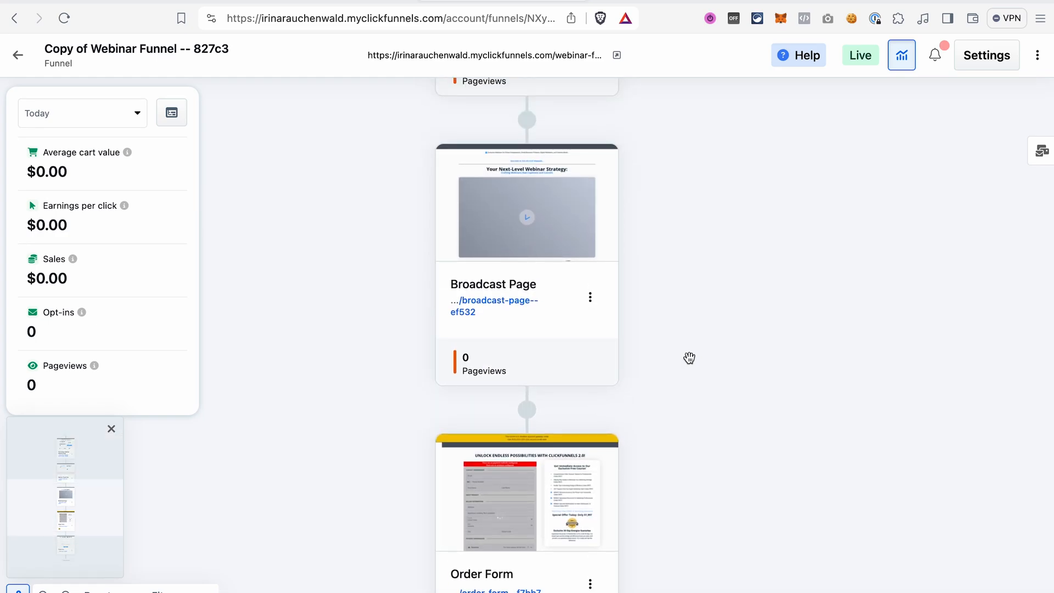
scroll(down, 3)
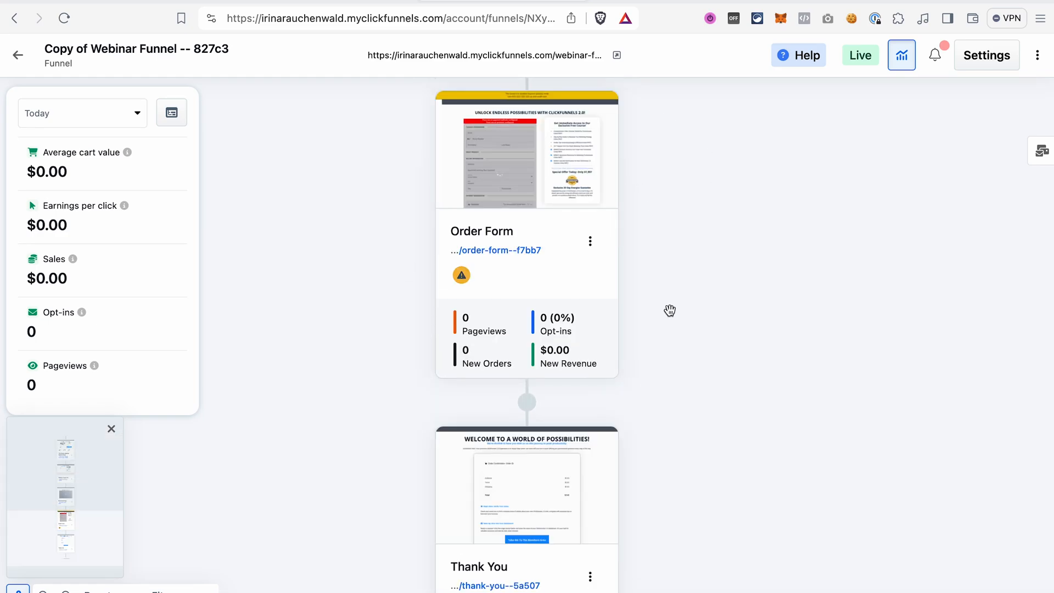
mouse_move(687, 274)
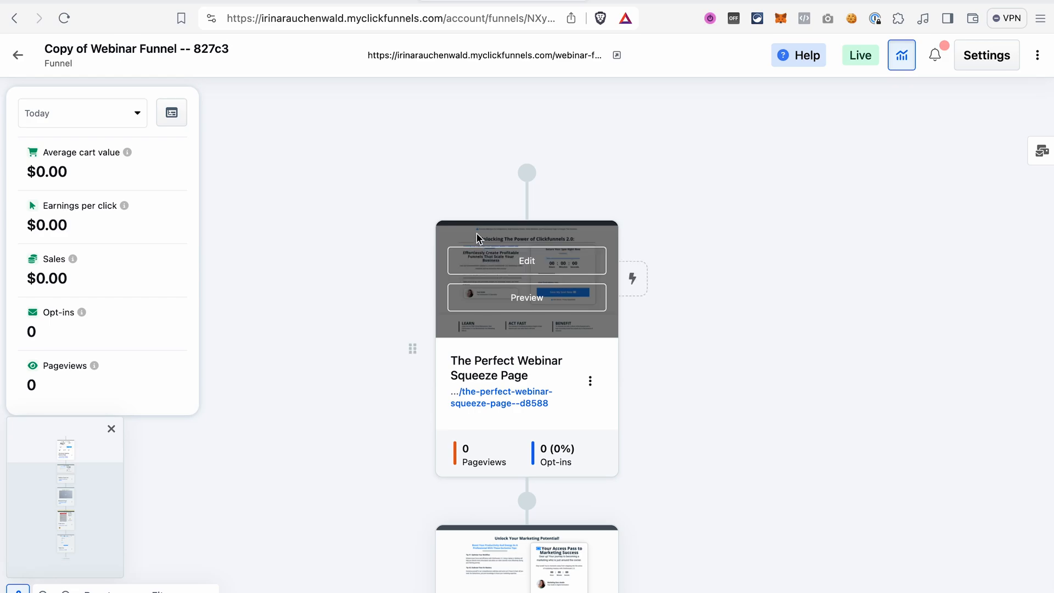
Open The Perfect Webinar Squeeze Page in the page editor and view its headline
click(526, 261)
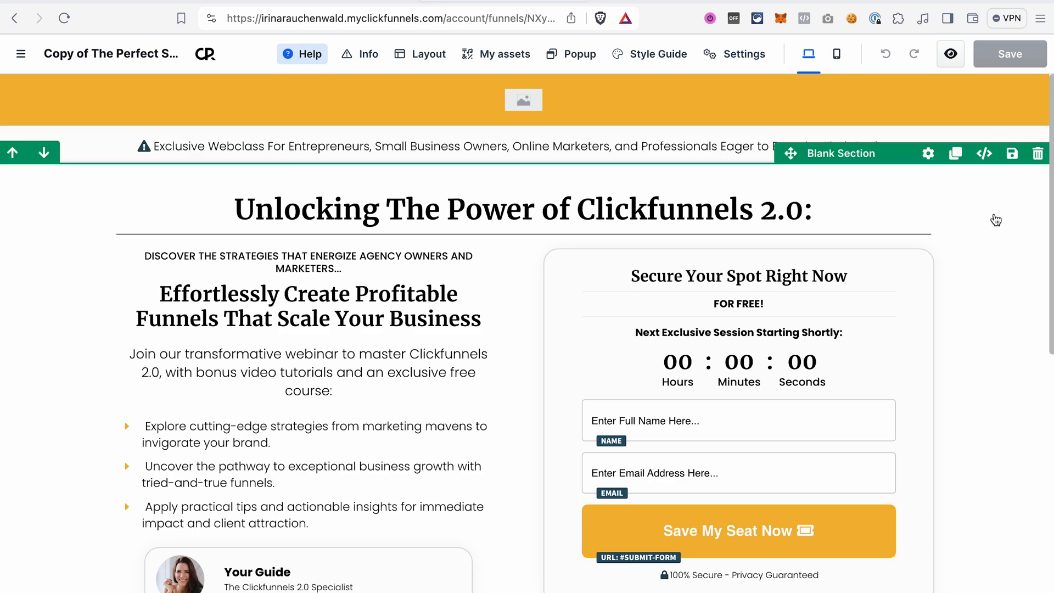
mouse_move(1007, 231)
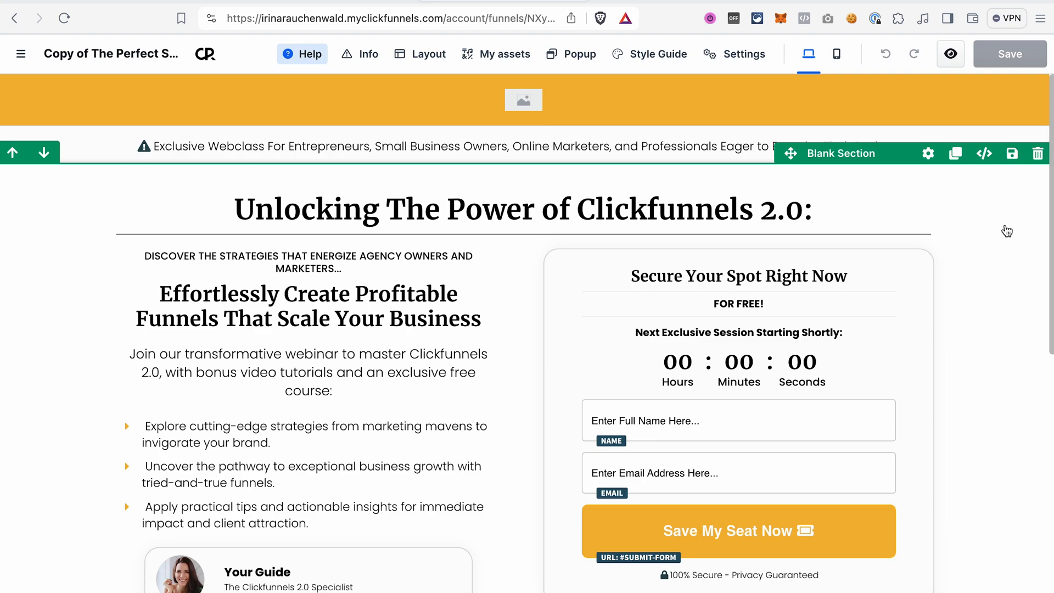
scroll(up, 3)
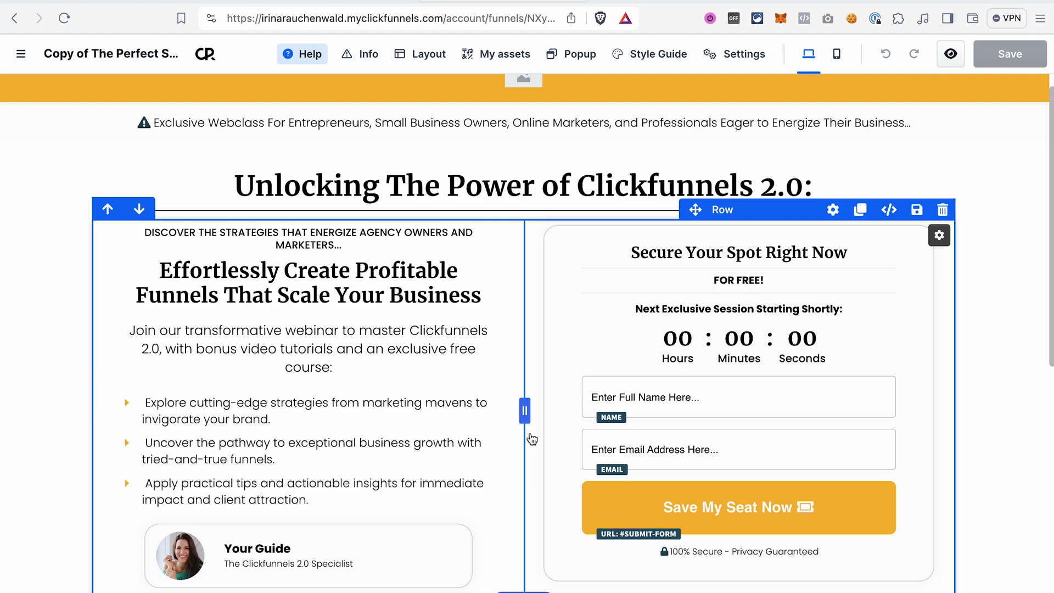
mouse_move(497, 360)
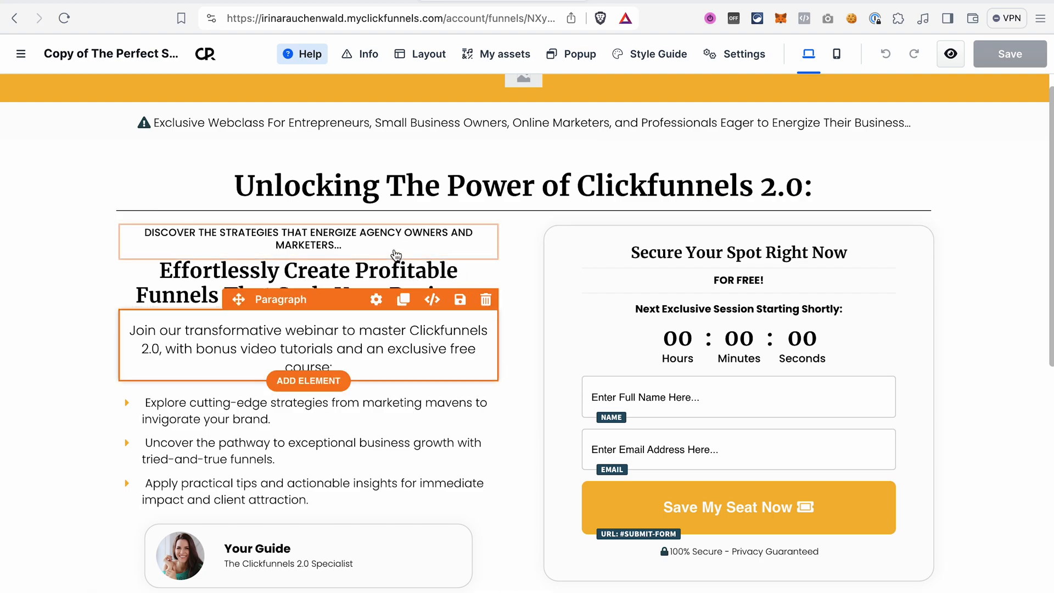
Have the Napoleon AI assistant rewrite the 'Effortlessly Create Profitable Funnels' headline
click(307, 294)
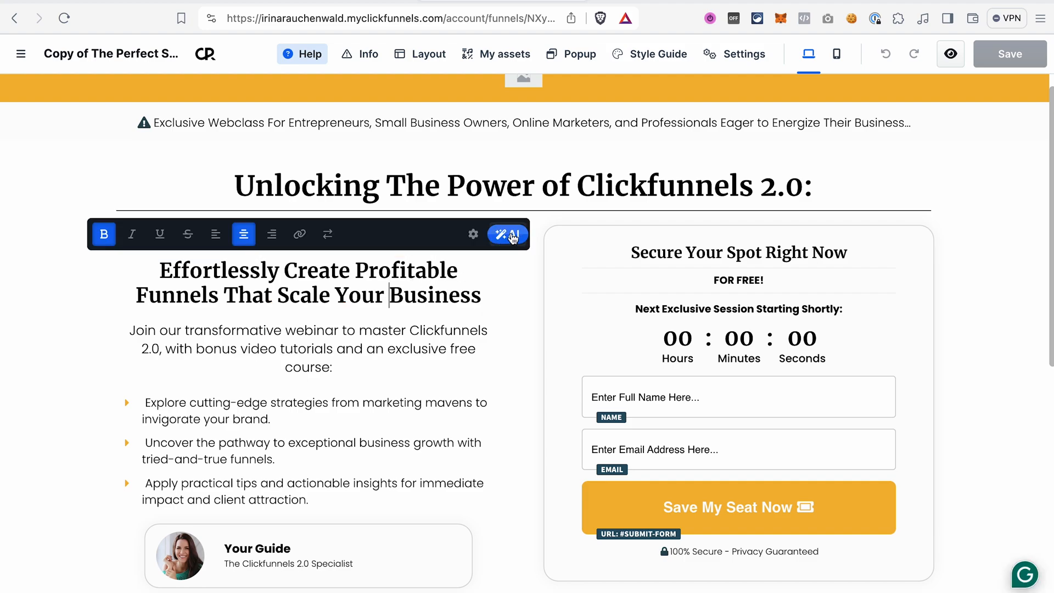
click(507, 234)
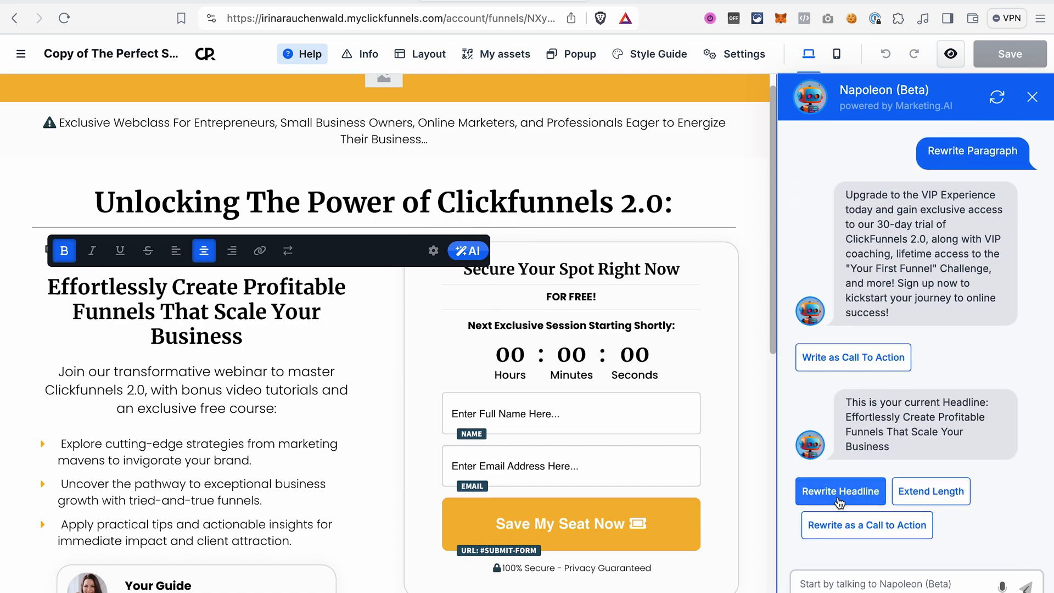
click(840, 490)
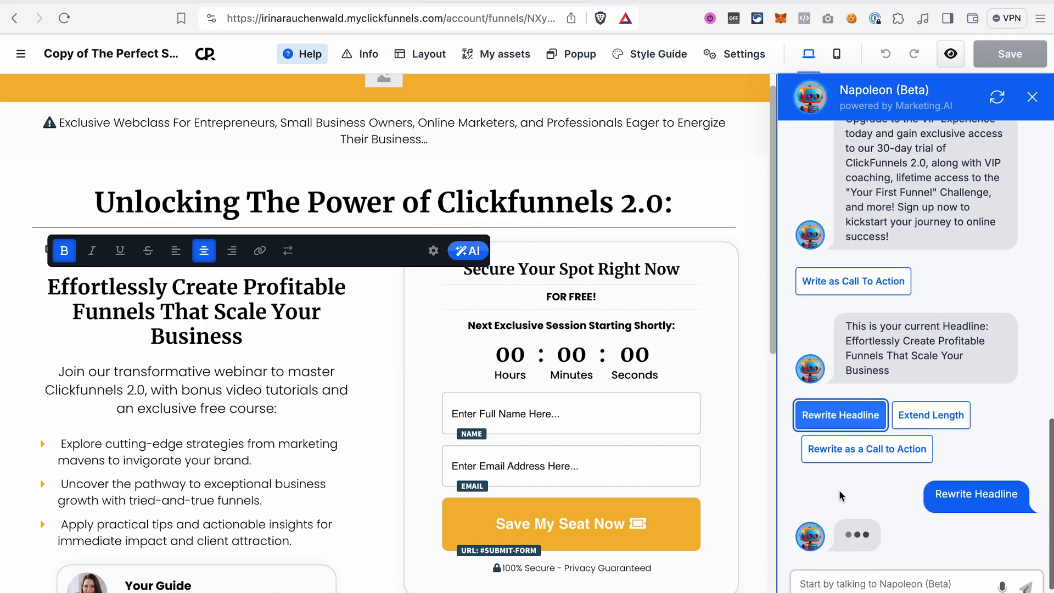
click(975, 495)
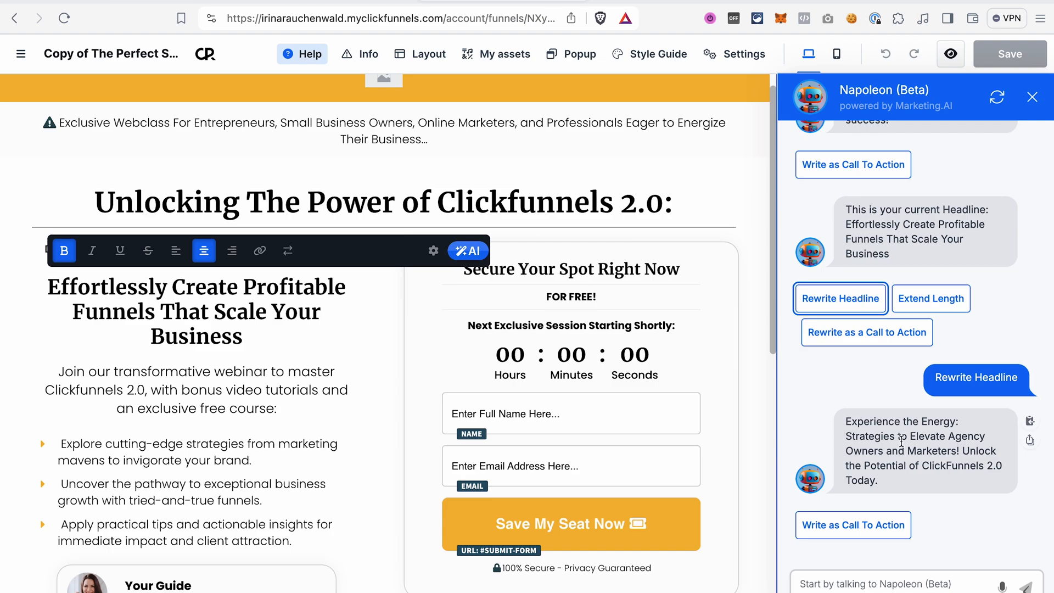
mouse_move(1030, 440)
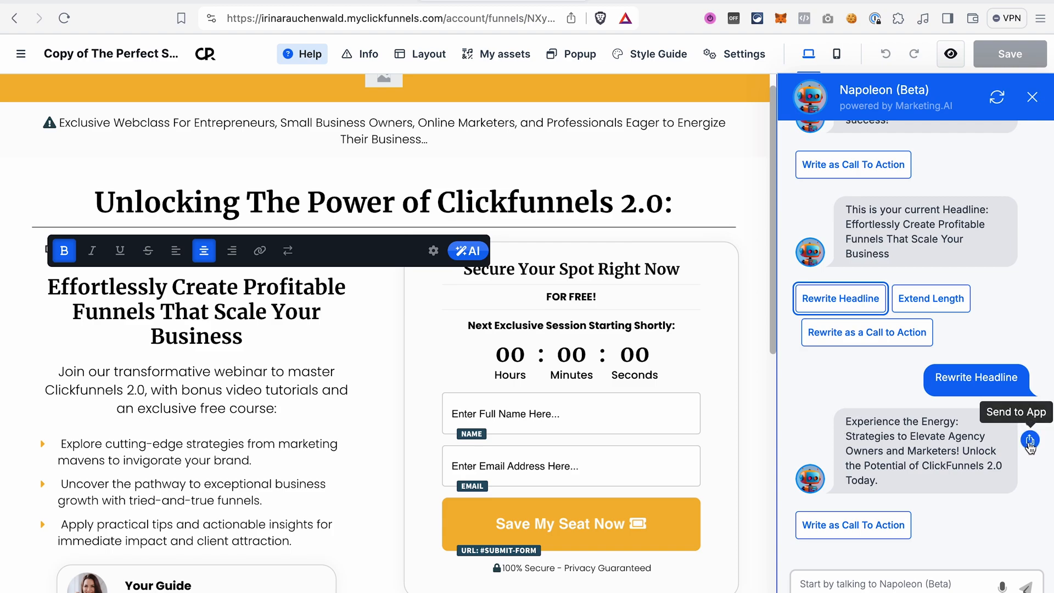
Send the rewritten 'Experience the Energy' headline to the page and close the AI chat
click(1029, 442)
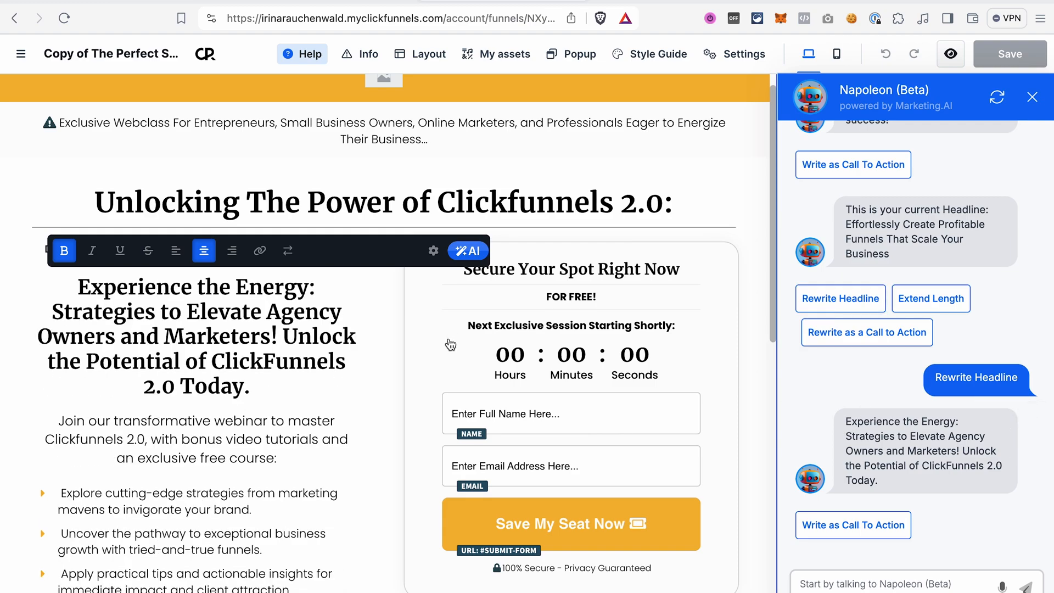
mouse_move(281, 360)
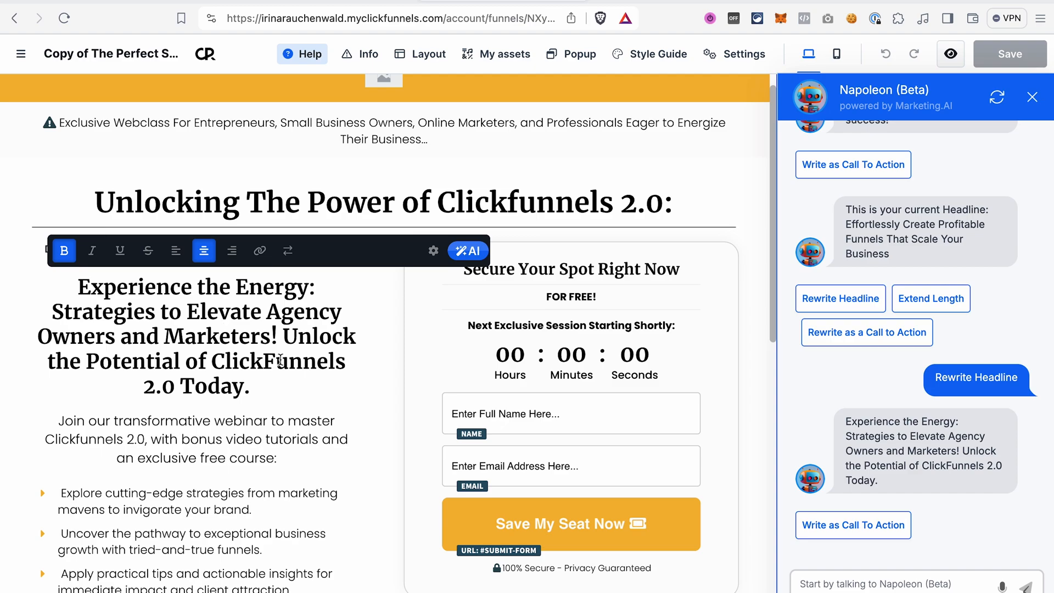
scroll(down, 3)
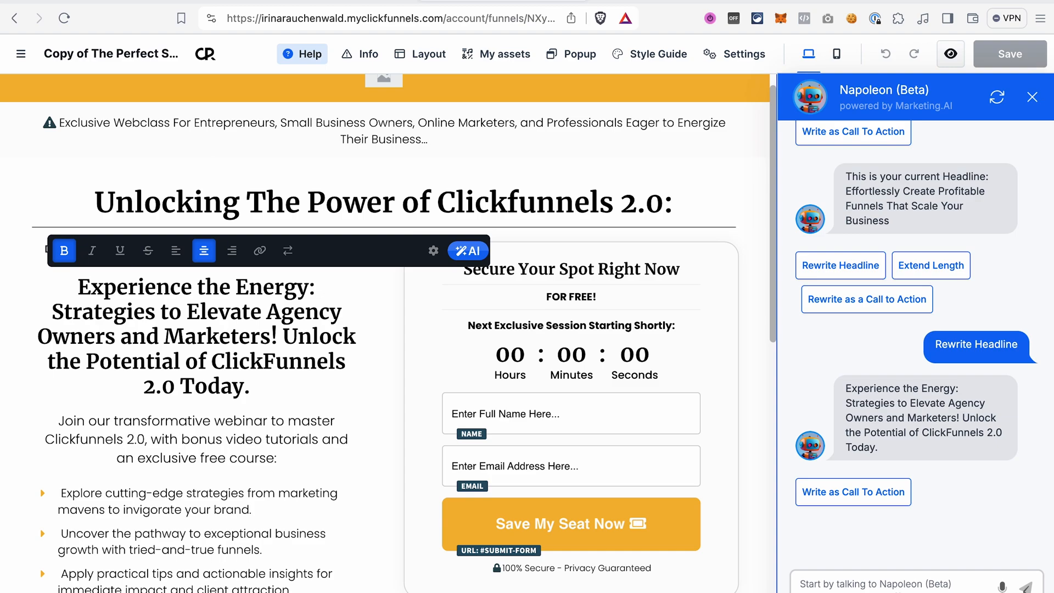
click(1031, 96)
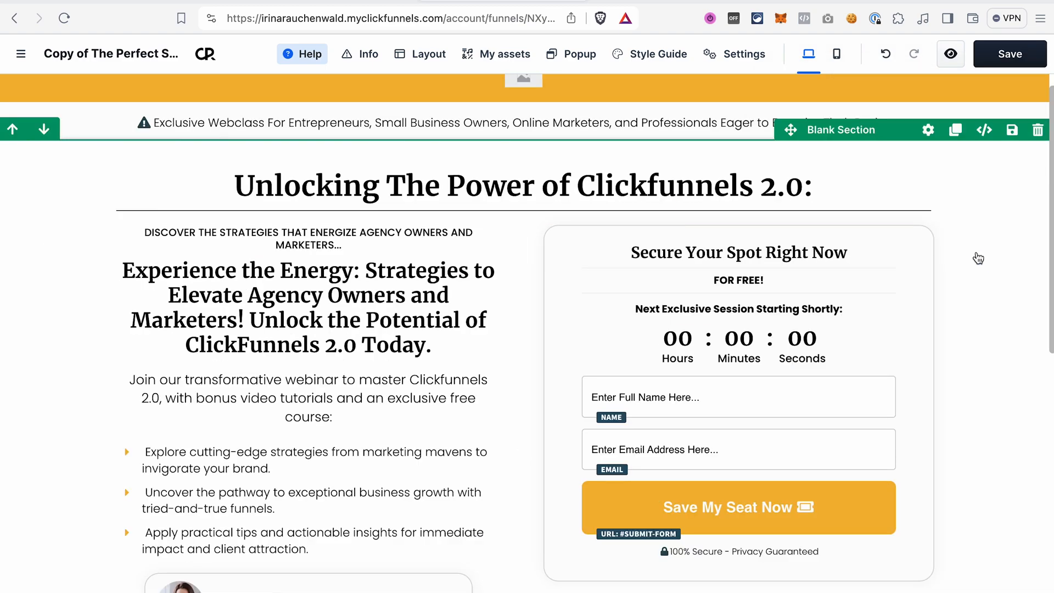
Switch to the Webinar Thank You page from the funnel page list, leaving the squeeze page unsaved
click(513, 187)
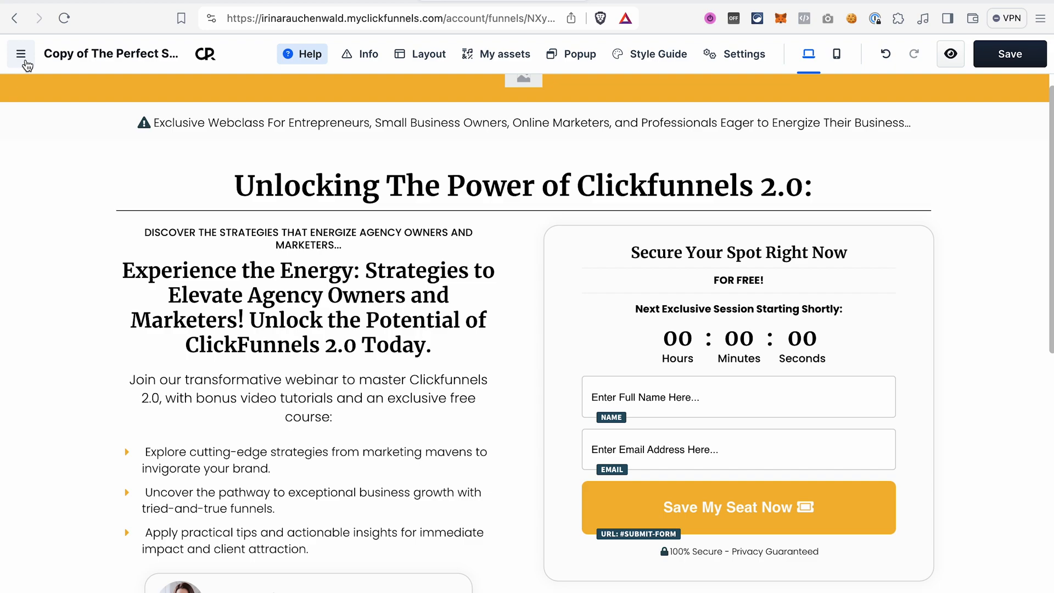
click(20, 54)
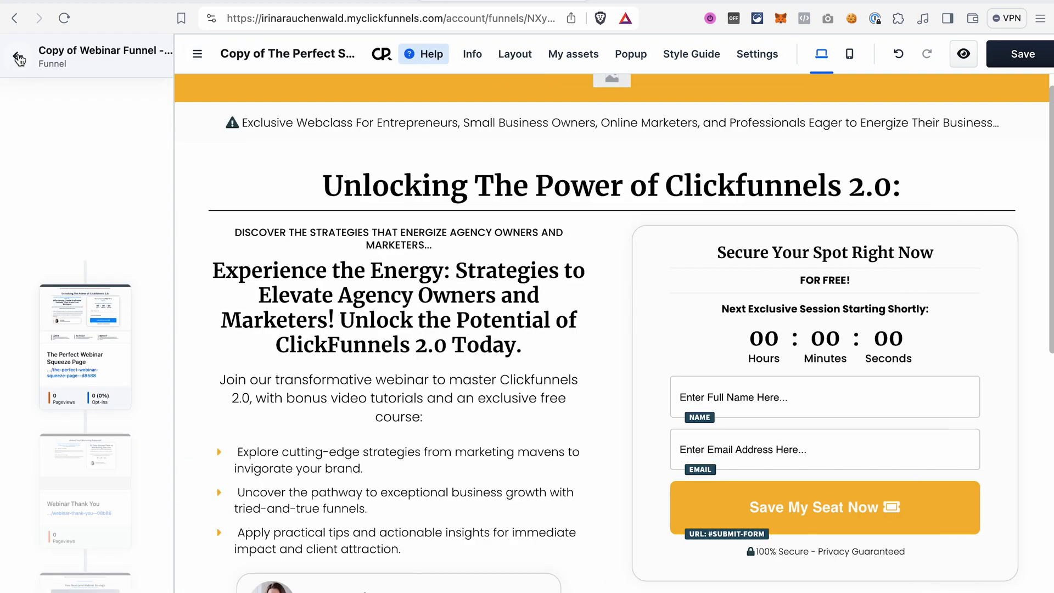
scroll(down, 3)
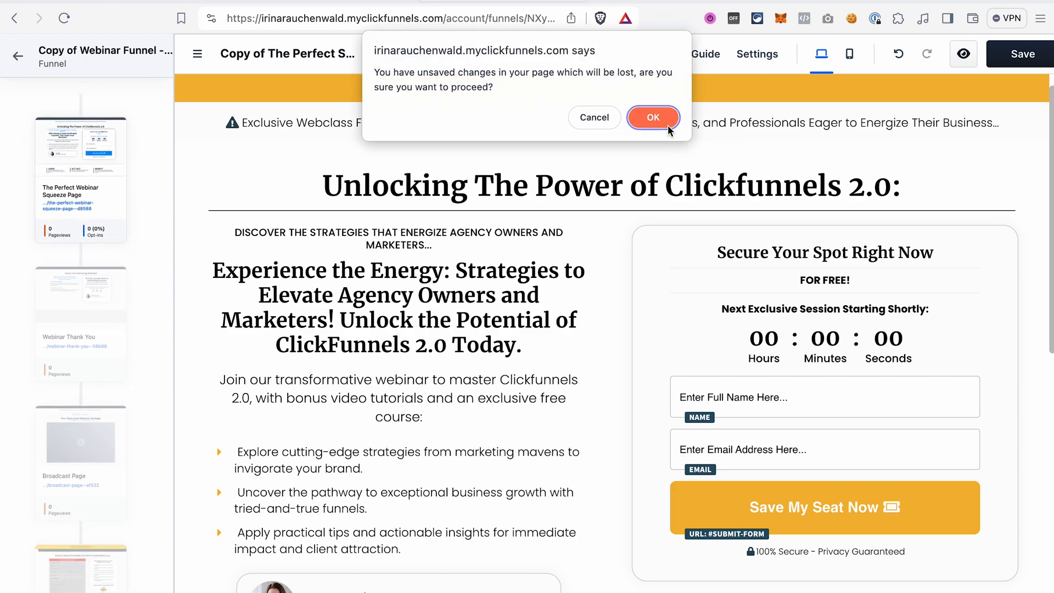
click(651, 117)
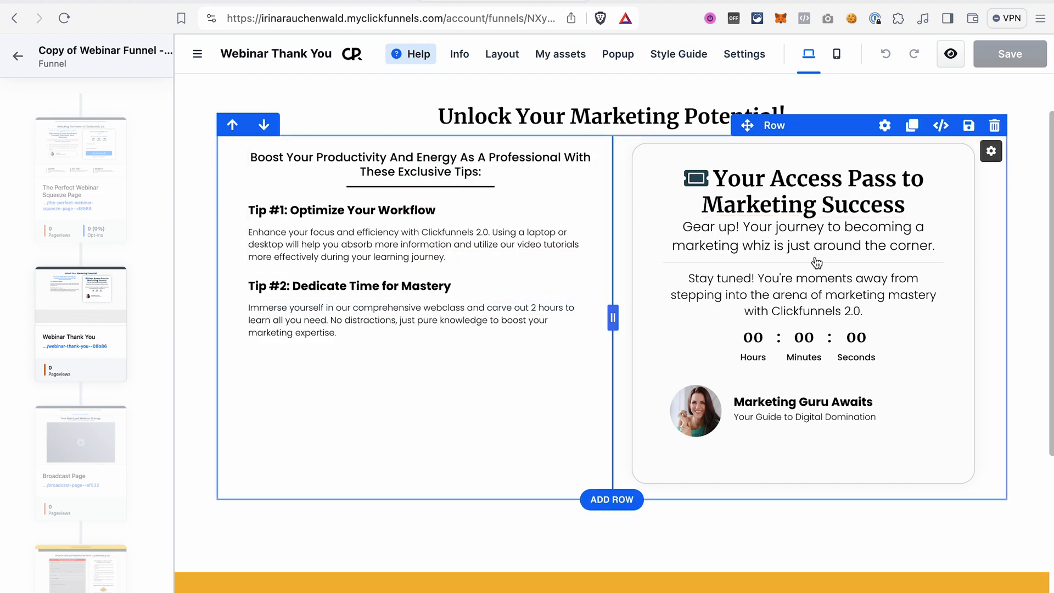
click(802, 337)
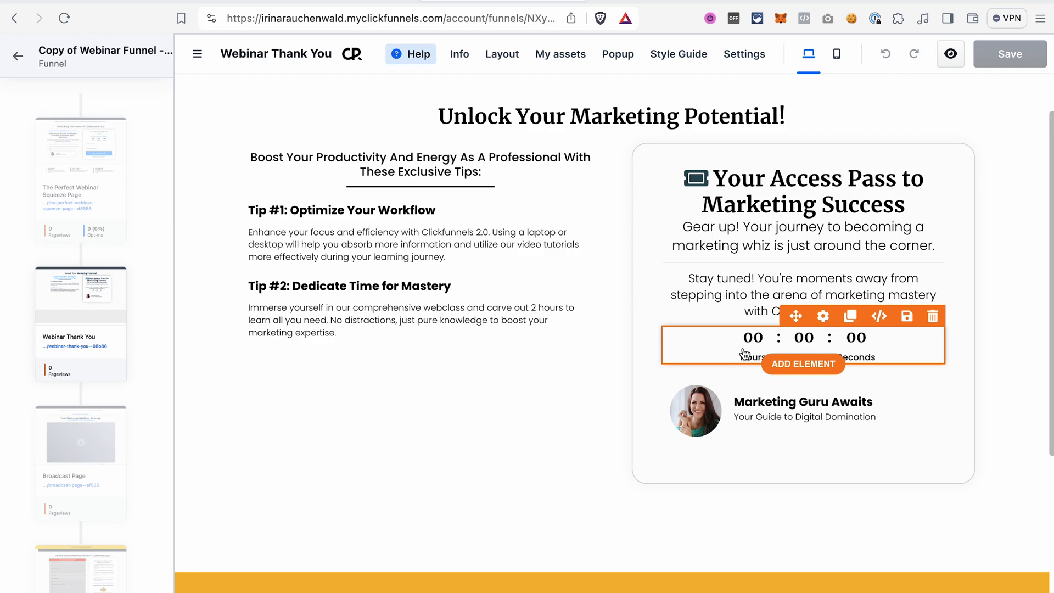
mouse_move(741, 349)
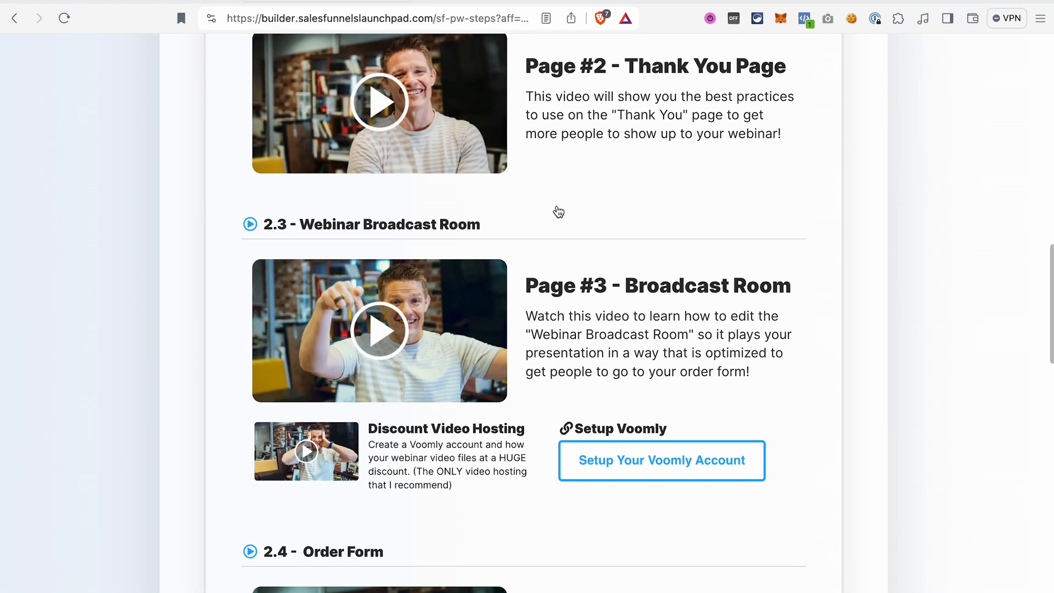
scroll(down, 3)
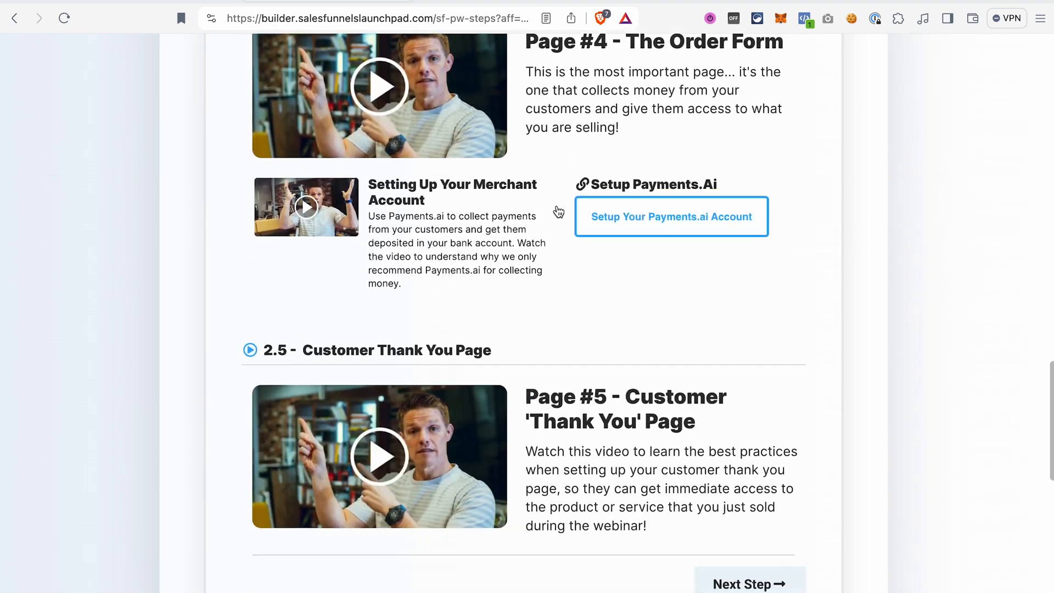
scroll(down, 3)
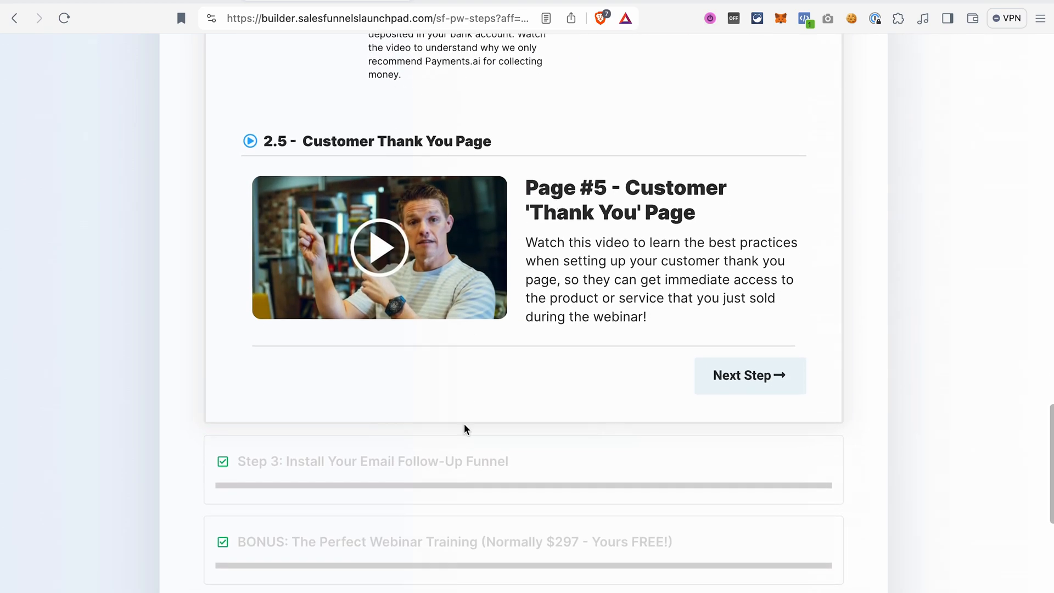
scroll(down, 3)
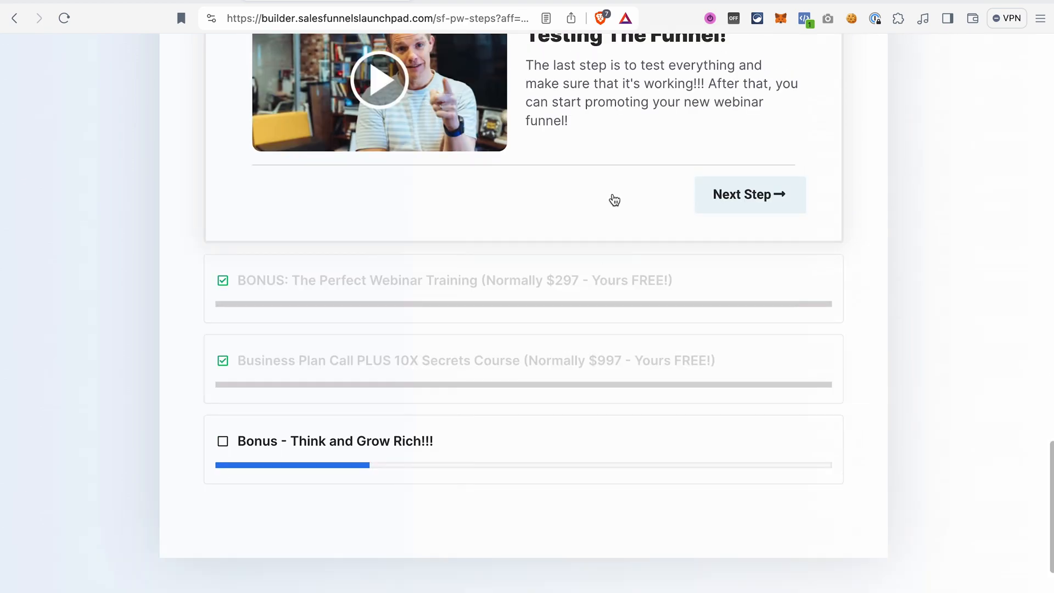
scroll(up, 3)
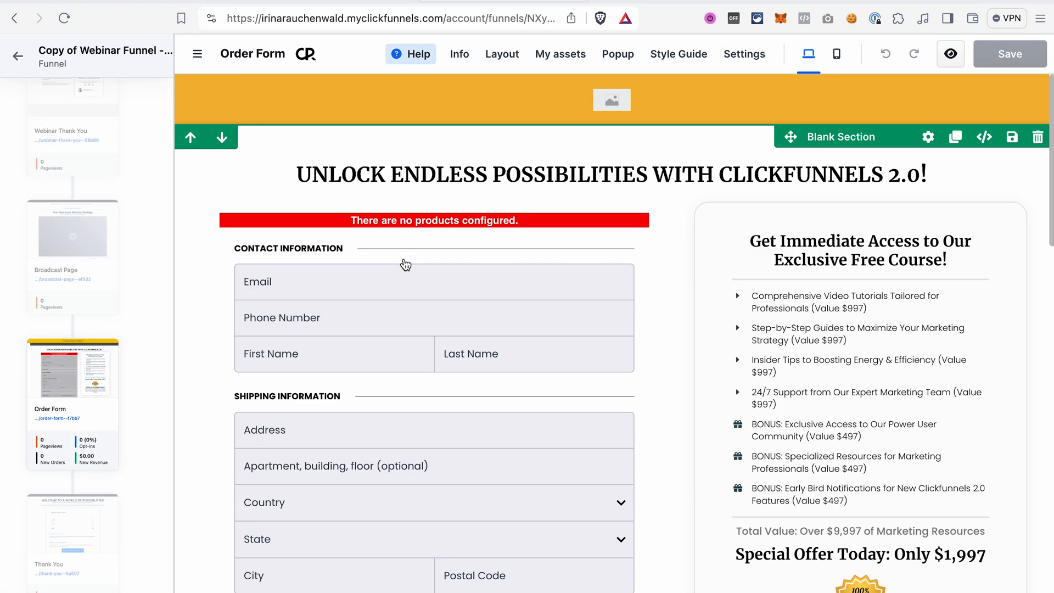
Look over the Order Form page's checkout form row and course benefits list
click(374, 374)
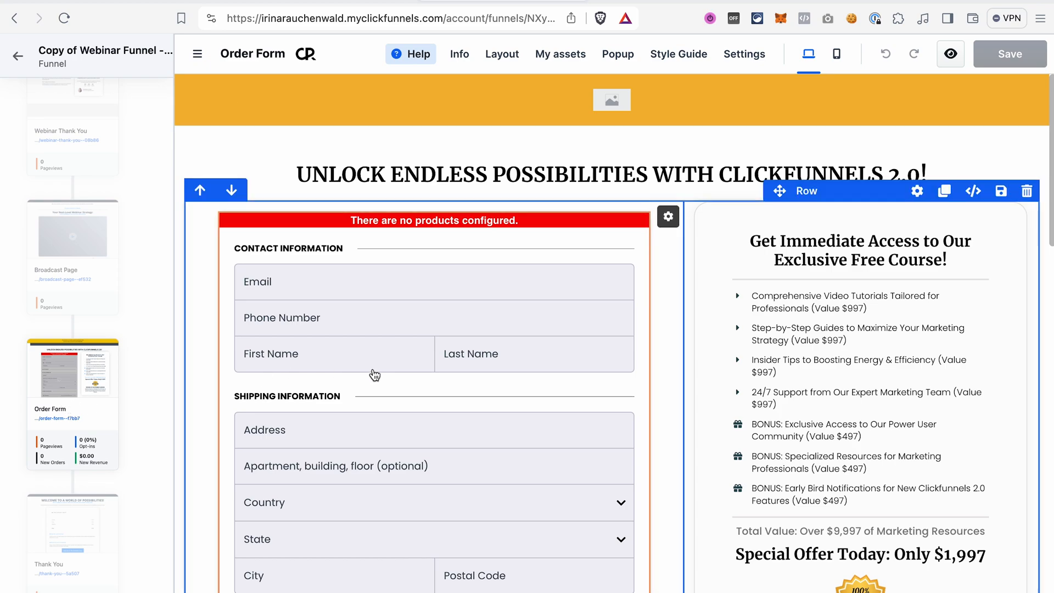
scroll(down, 3)
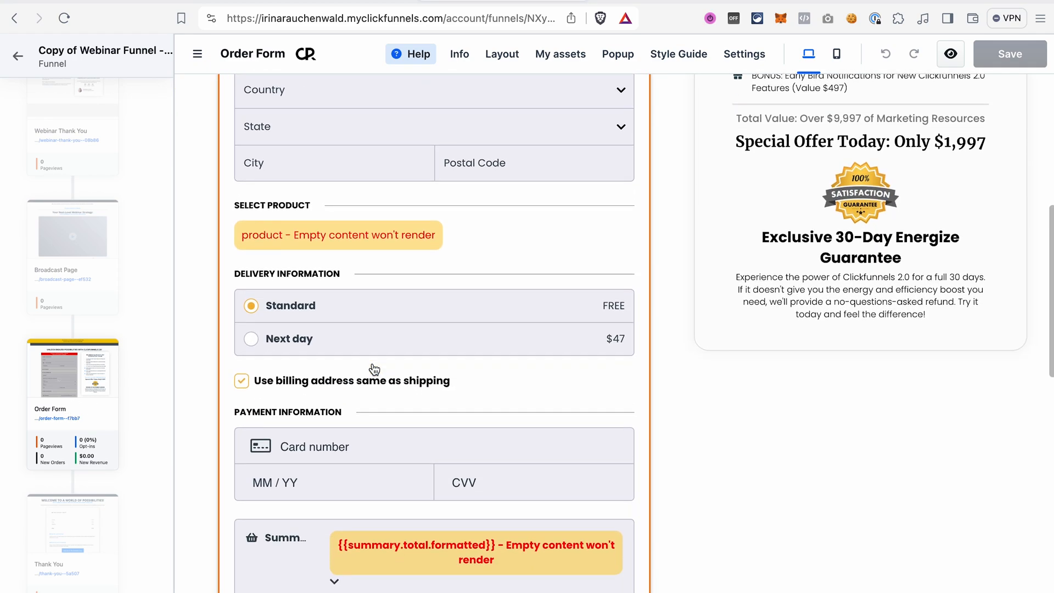
scroll(up, 3)
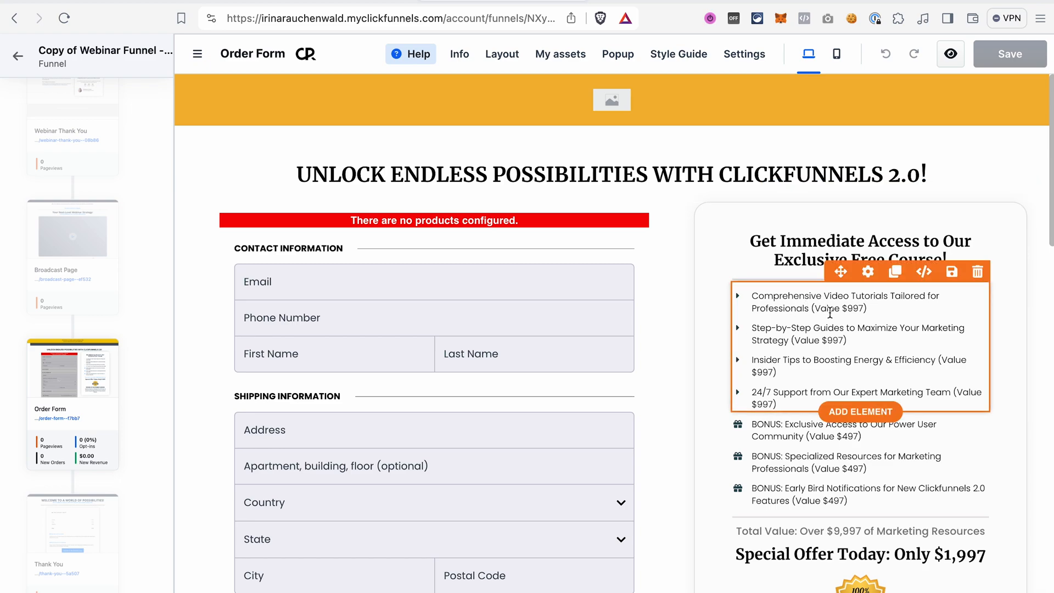
mouse_move(811, 386)
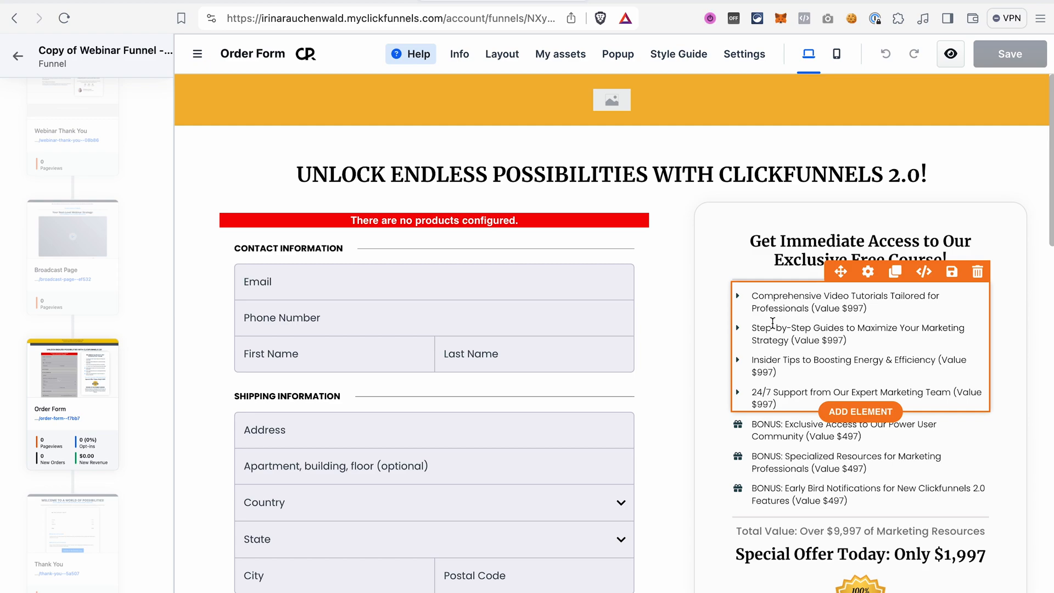
mouse_move(763, 340)
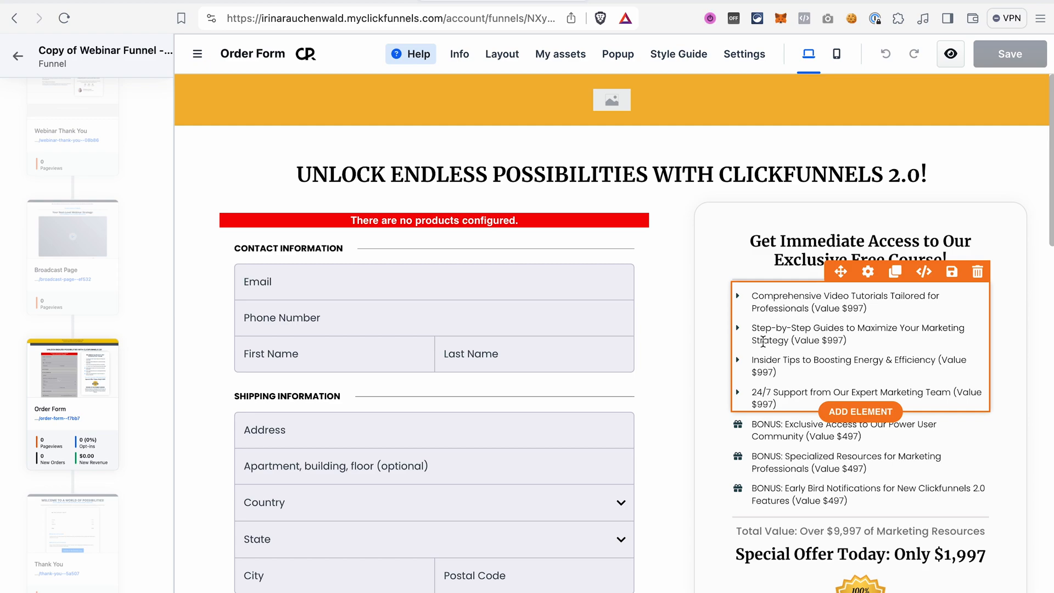
click(72, 525)
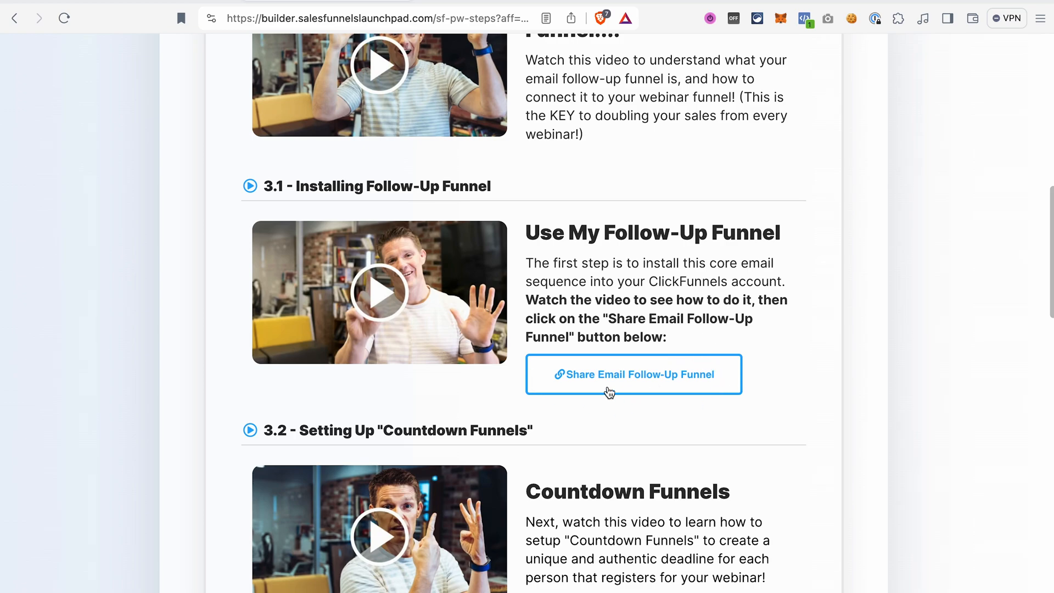
Start Share Email Follow-Up Funnel in Launchpad, leading to the customer Thank You page
click(633, 374)
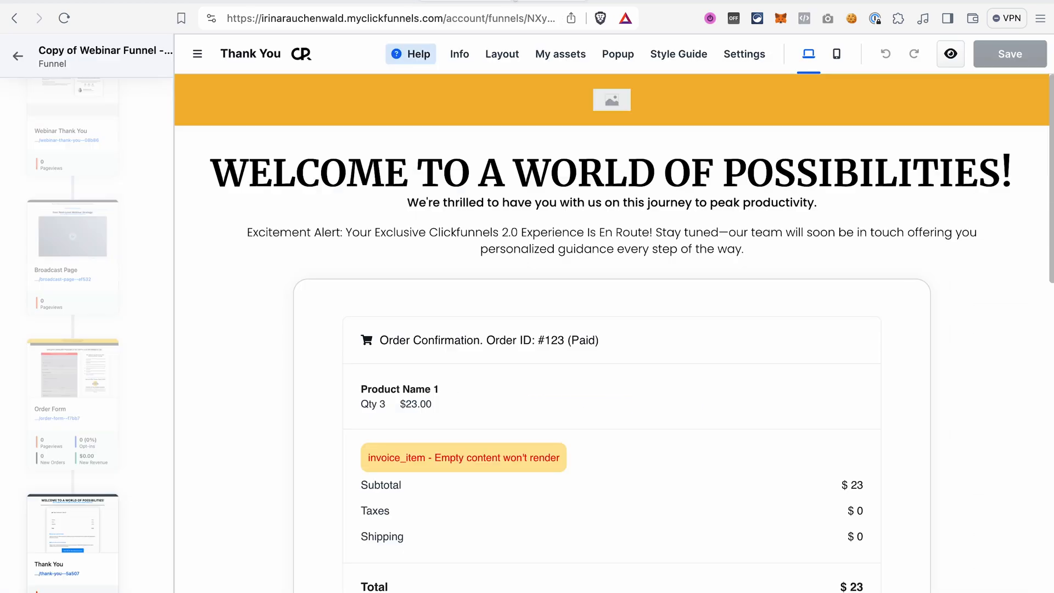